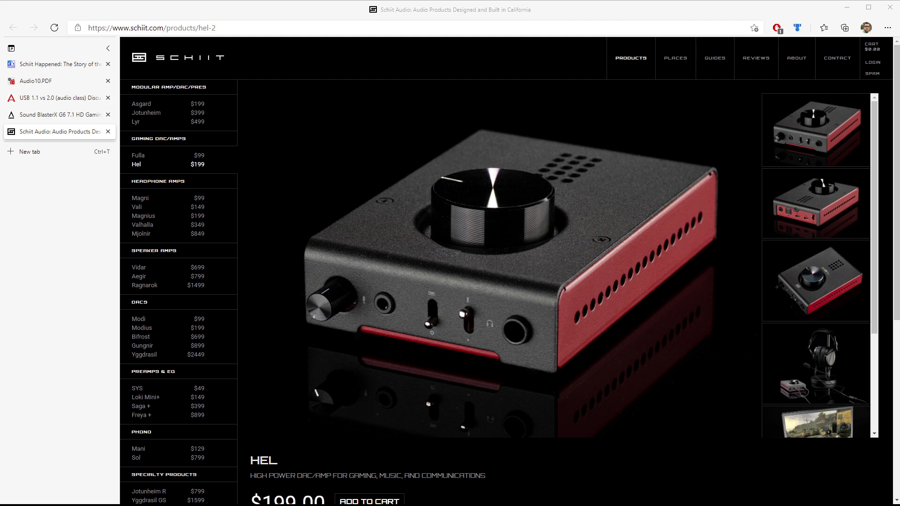
Scroll the Schiit Hel 2 page down to its $199.00 price and Description text.
scroll("down", 3)
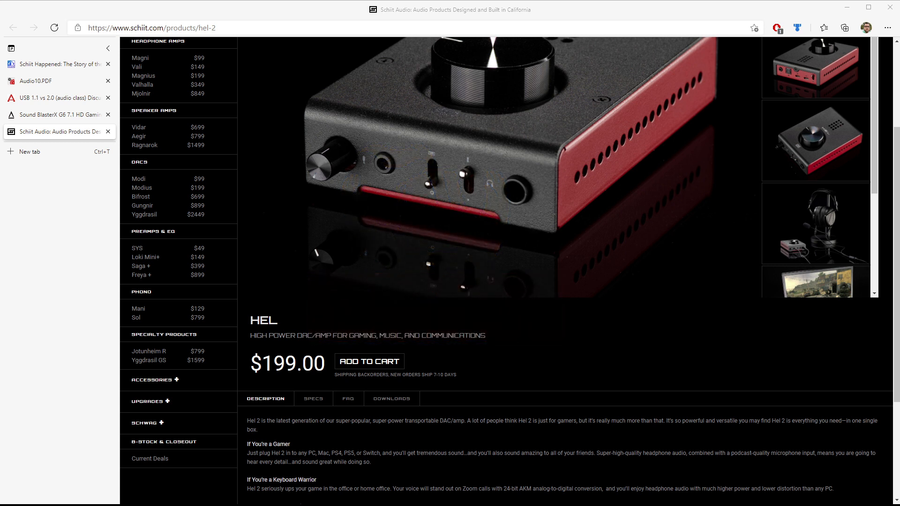
mouse_move(653, 16)
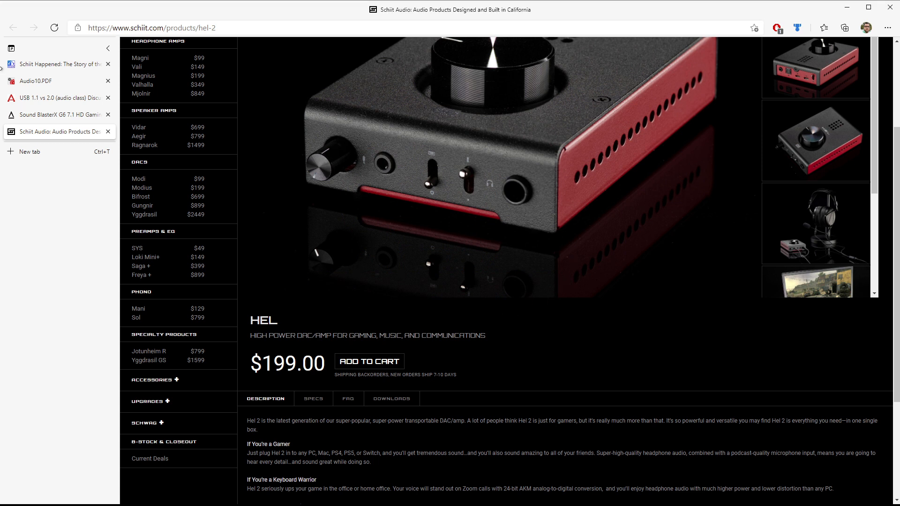
mouse_move(36, 80)
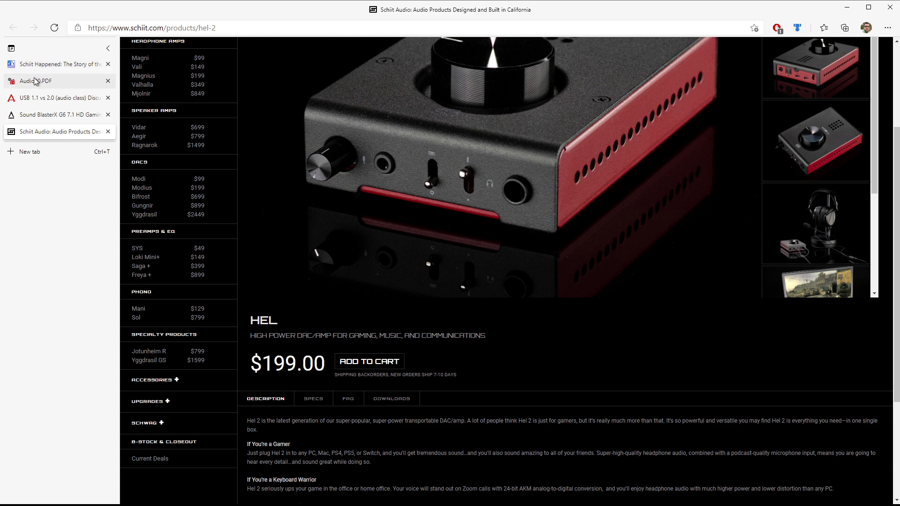
Browse the USB Audio Devices class definition PDF to page 130 and back to its title page.
left_click(34, 81)
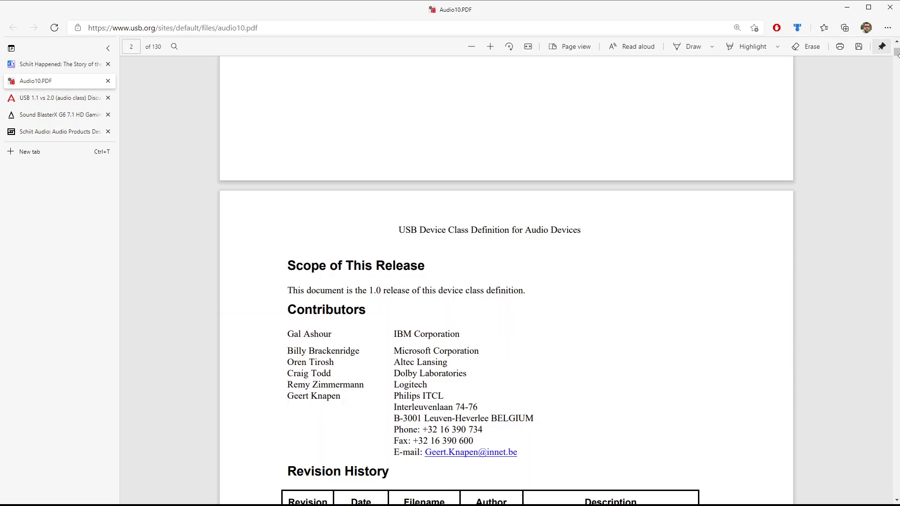
scroll("up", 3)
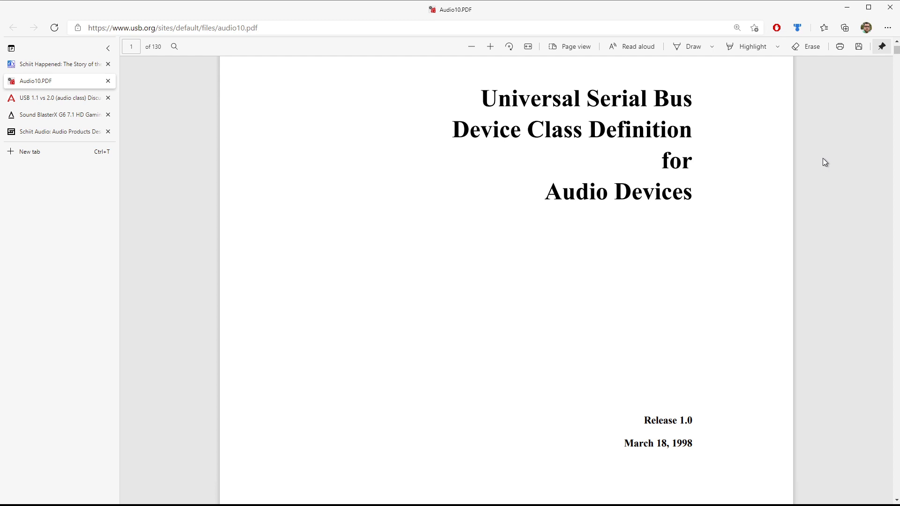
mouse_move(699, 446)
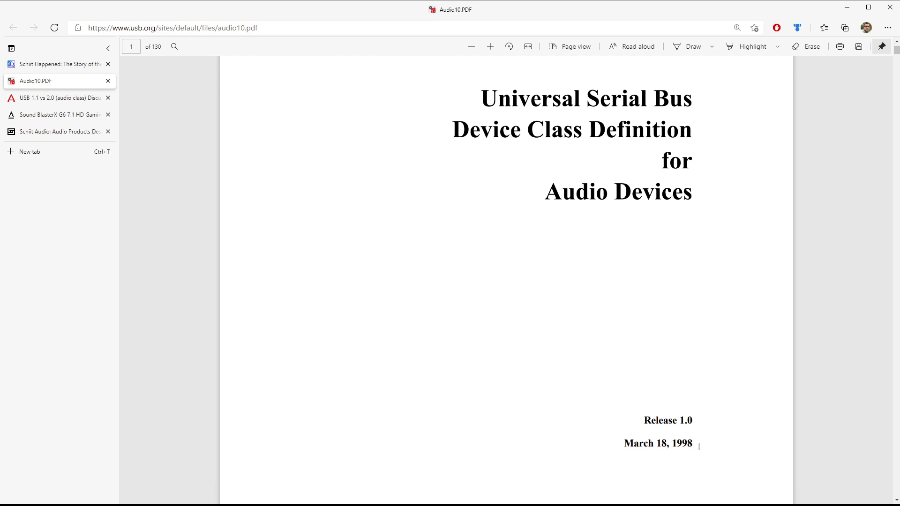
mouse_move(699, 420)
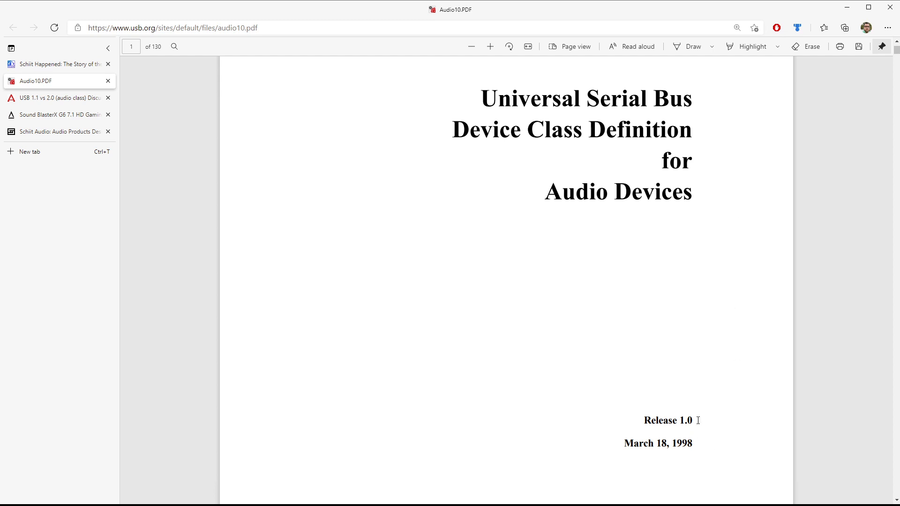
scroll("down", 3)
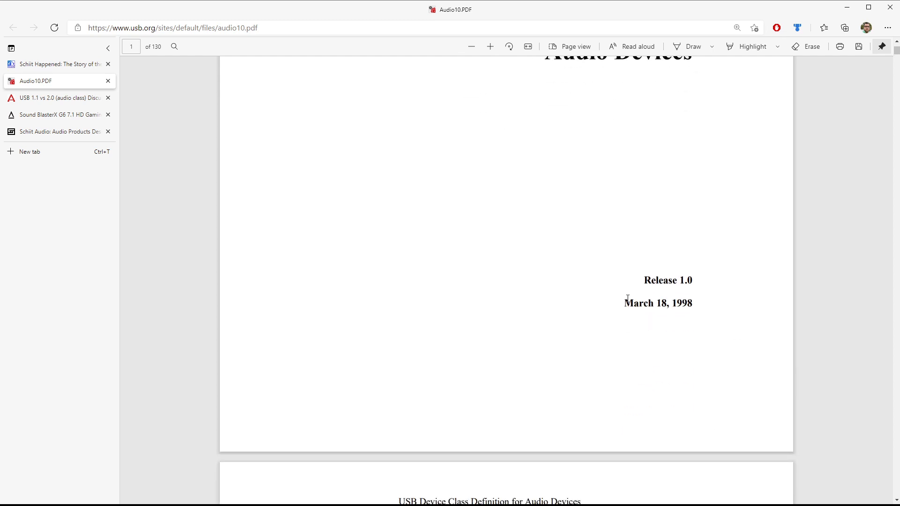
scroll("down", 3)
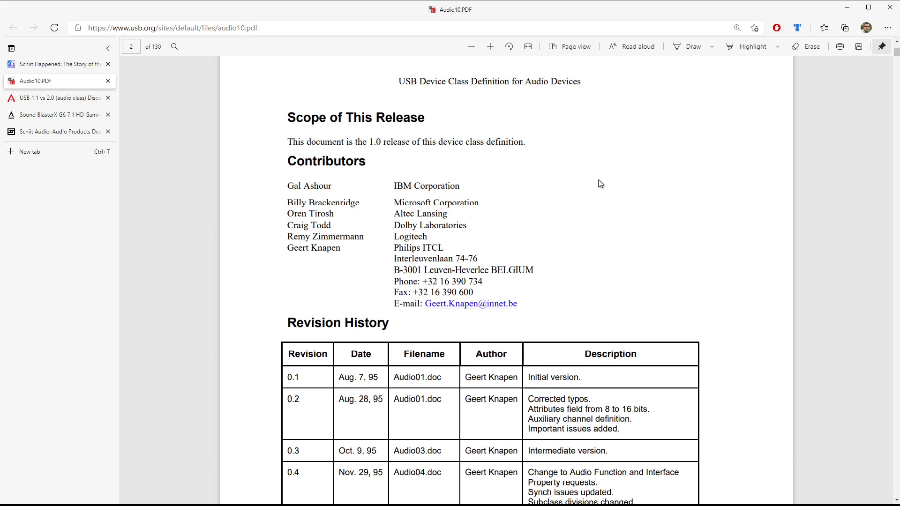
mouse_move(895, 55)
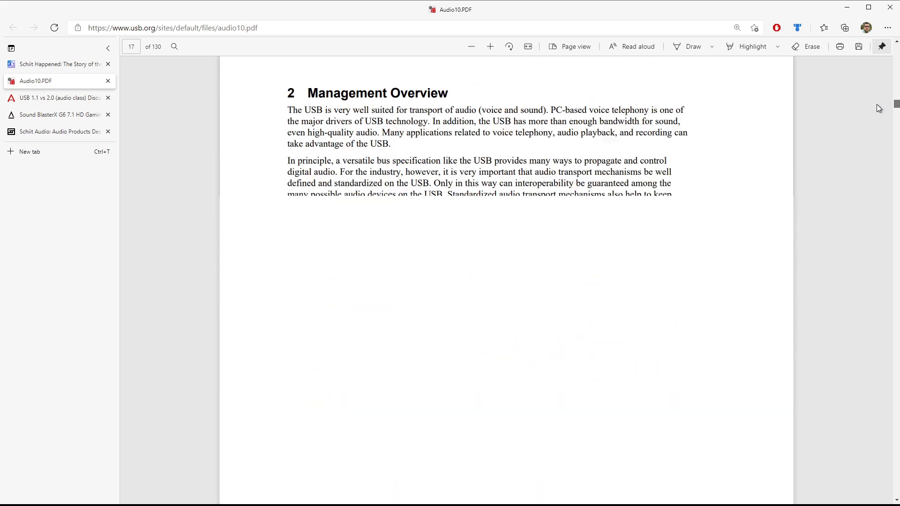
scroll("down", 3)
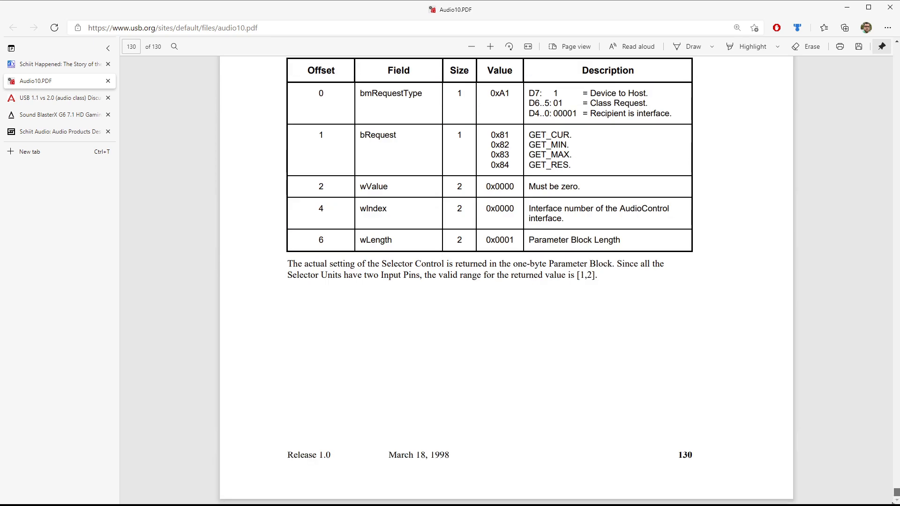
scroll("up", 3)
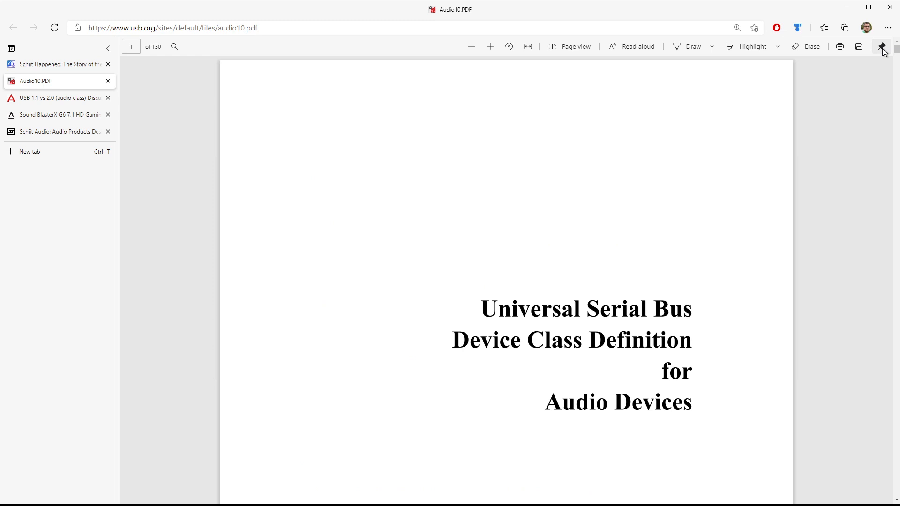
mouse_move(193, 99)
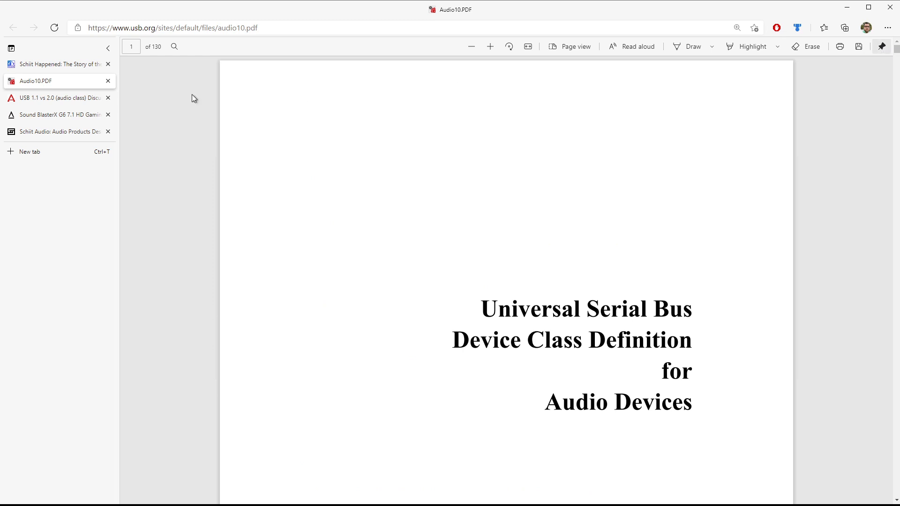
View the Audiokarma post on USB Audio Class 1 and 2 standards, checking the PDF briefly.
left_click(57, 98)
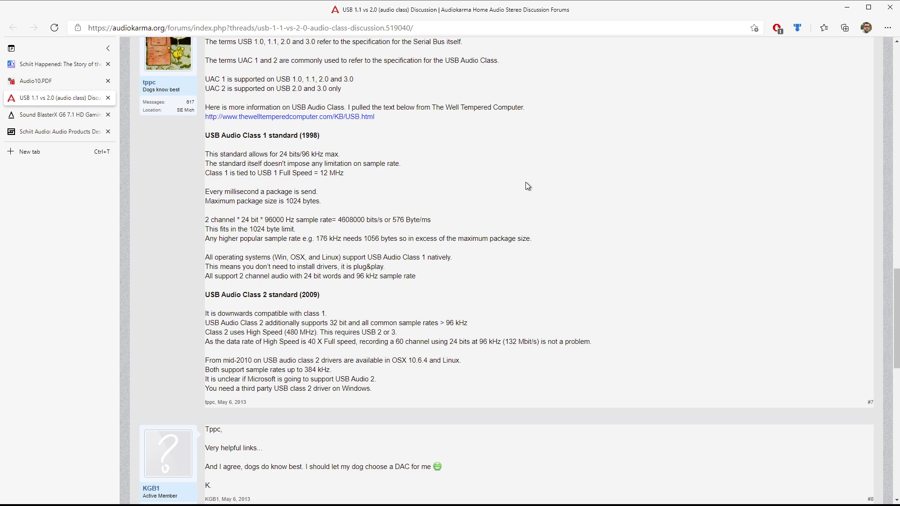
double_click(262, 135)
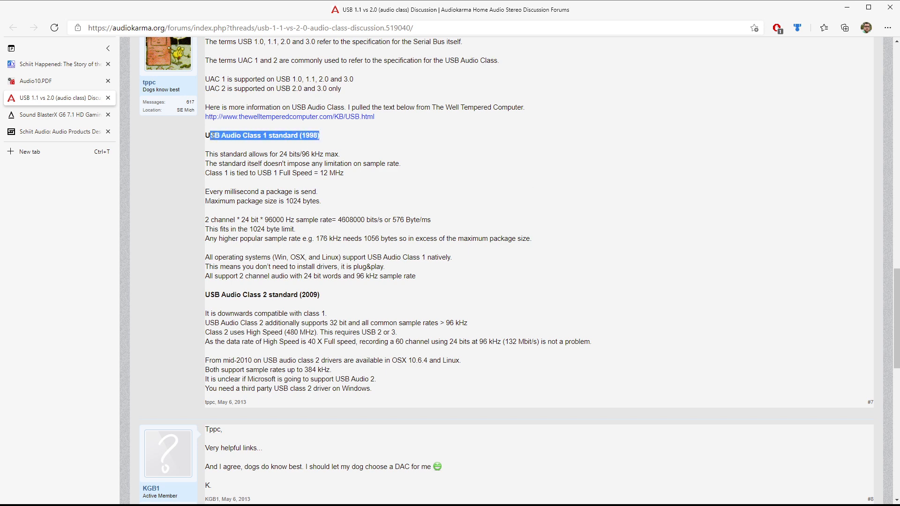
left_click(57, 81)
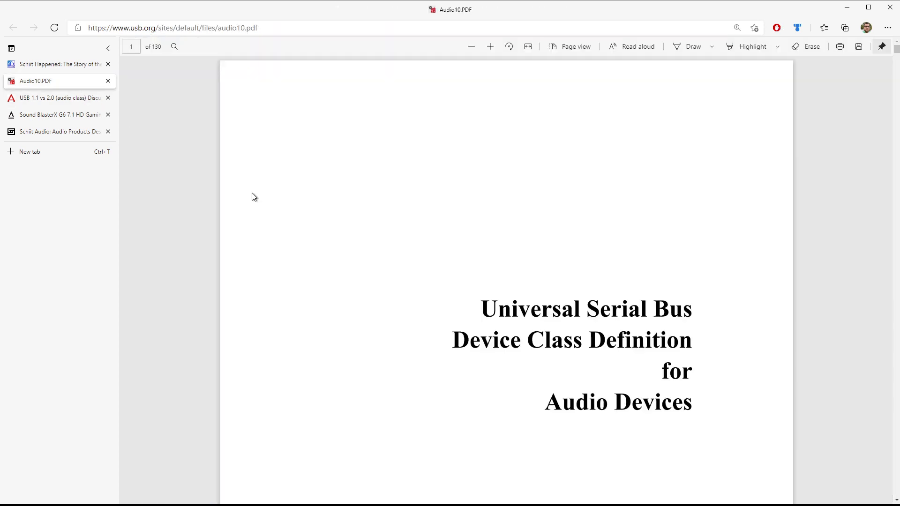
scroll("down", 3)
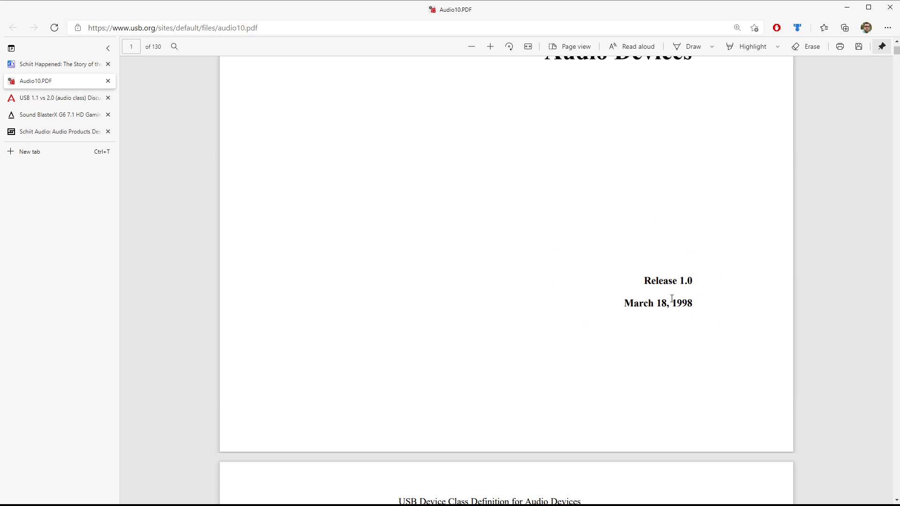
left_click(58, 98)
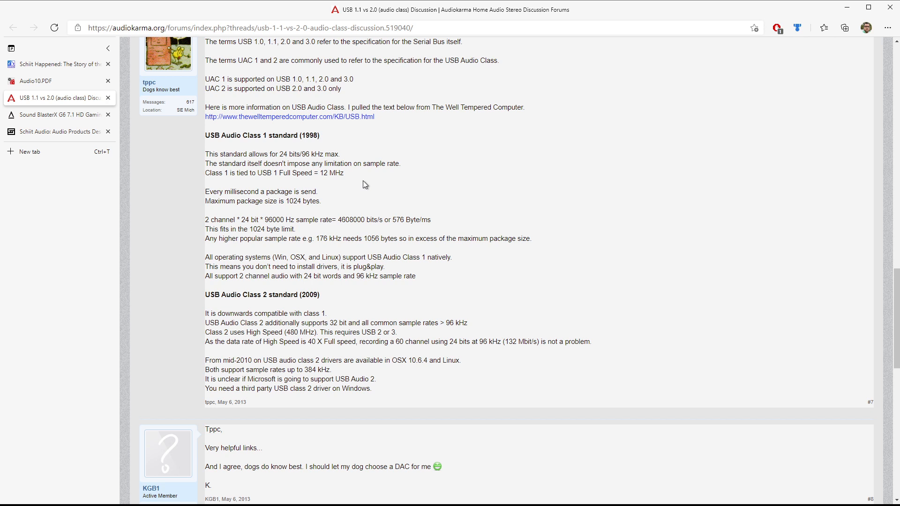
mouse_move(876, 26)
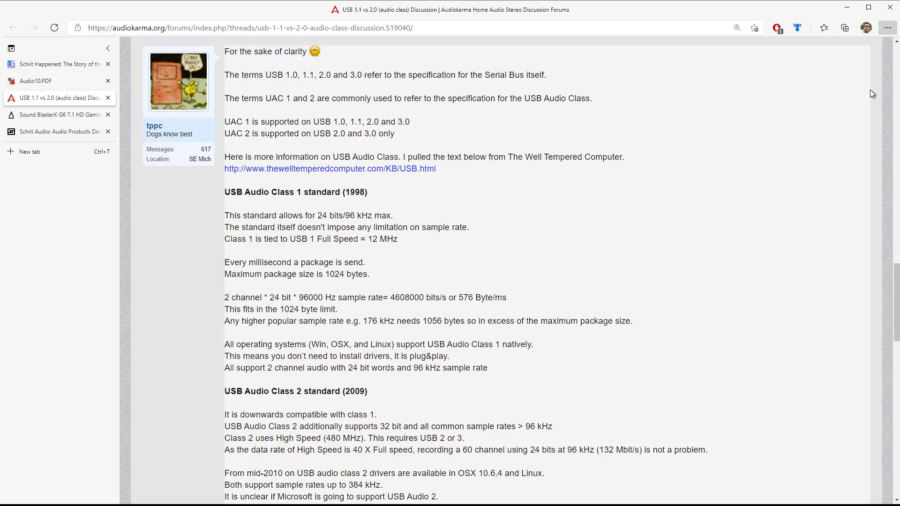
scroll("down", 3)
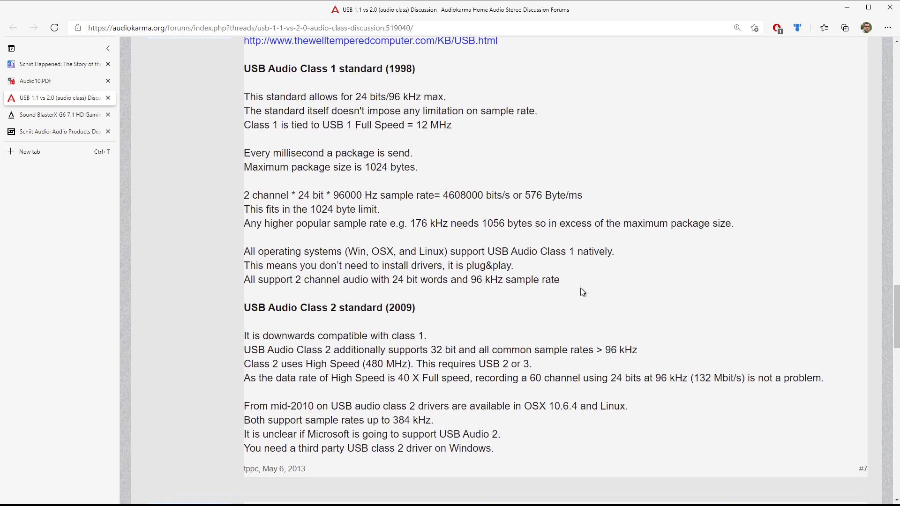
double_click(329, 307)
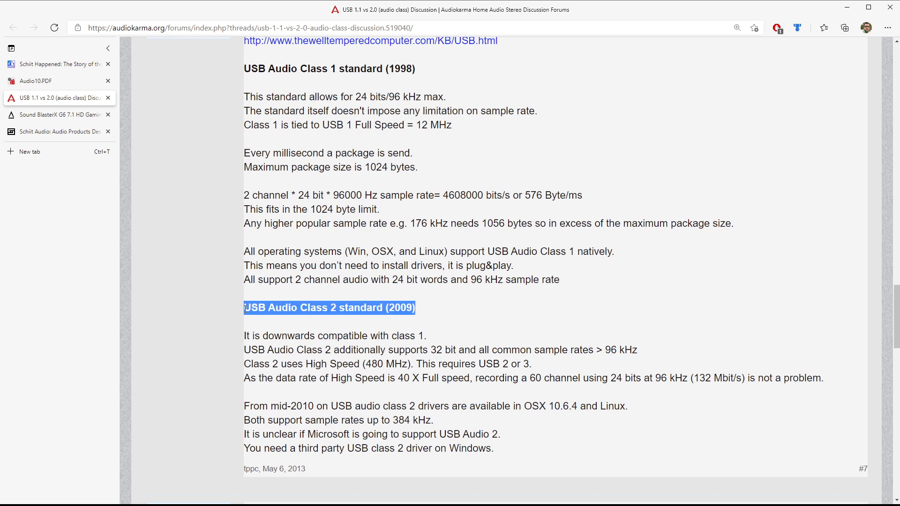
left_click(564, 301)
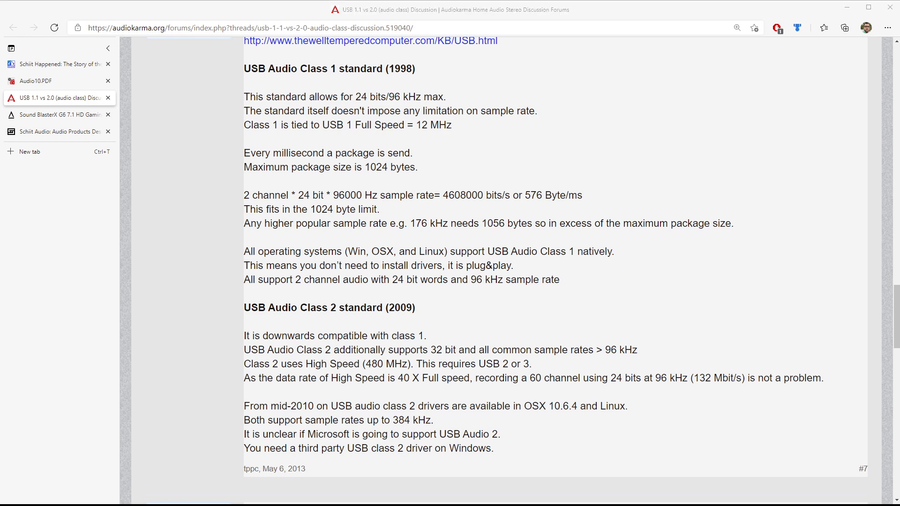
Show the Creative Sound BlasterX G6 page at its PC connection diagram with €149.99 price.
left_click(57, 114)
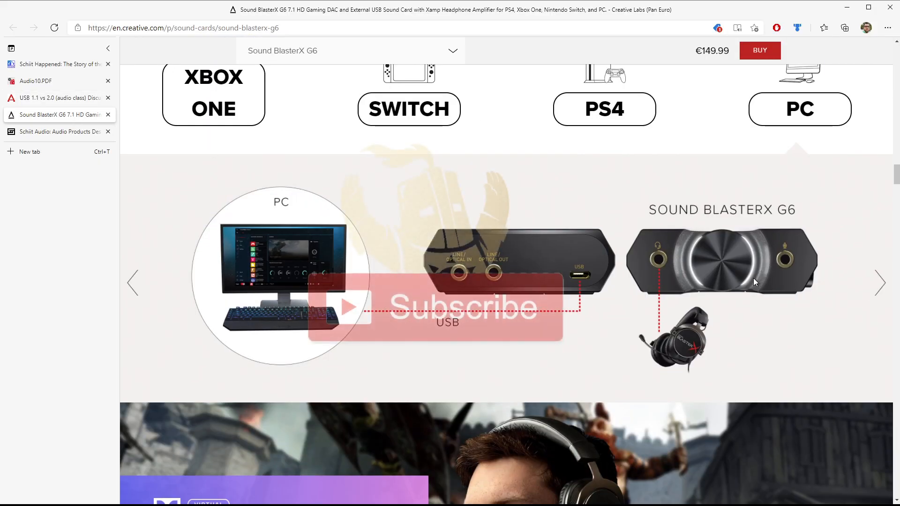
Scroll the G6 page past Overview and Gaming to the GameVoice Mix section.
scroll("down", 3)
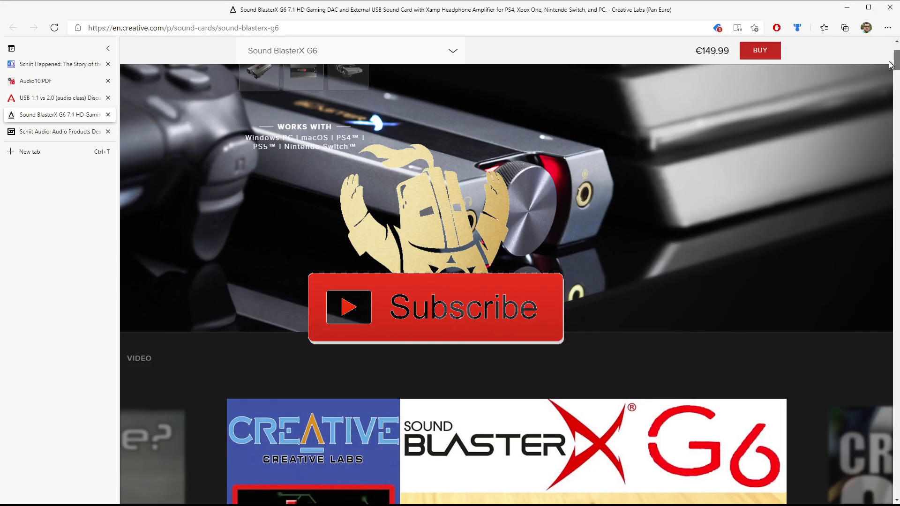
scroll("down", 3)
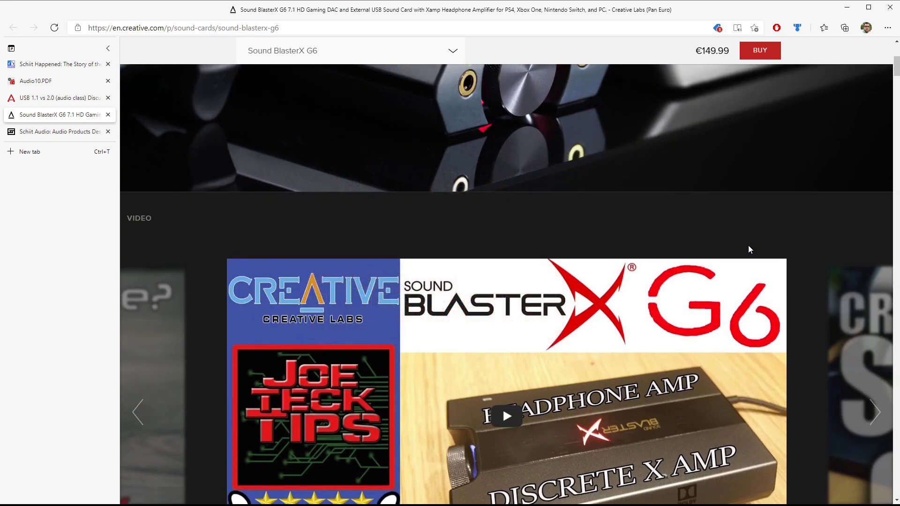
scroll("down", 3)
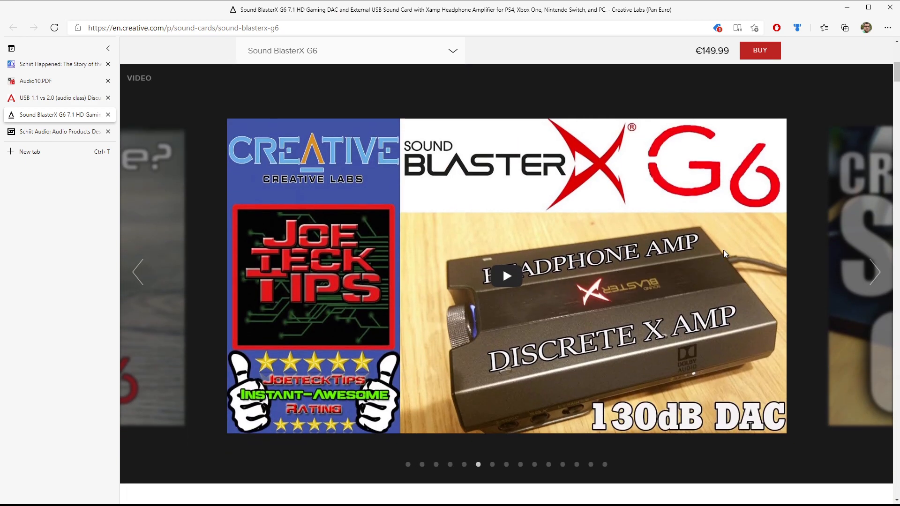
mouse_move(721, 251)
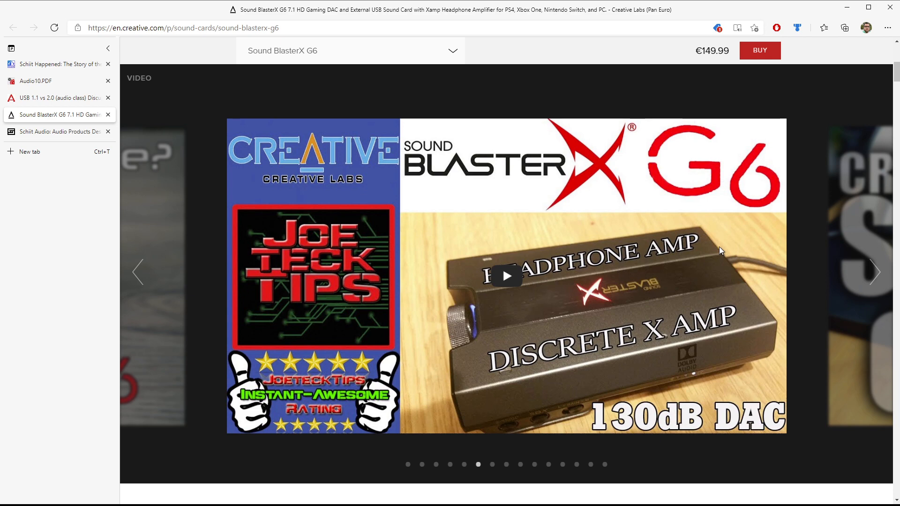
scroll("down", 3)
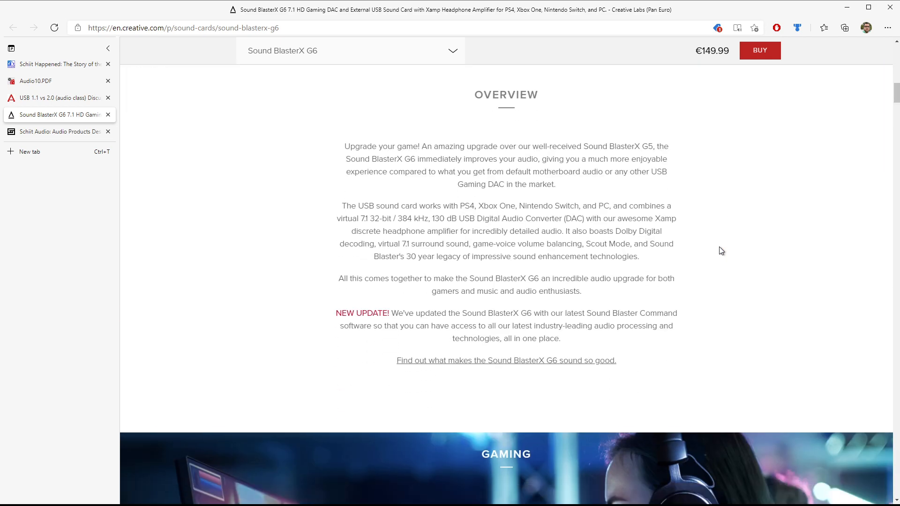
scroll("down", 3)
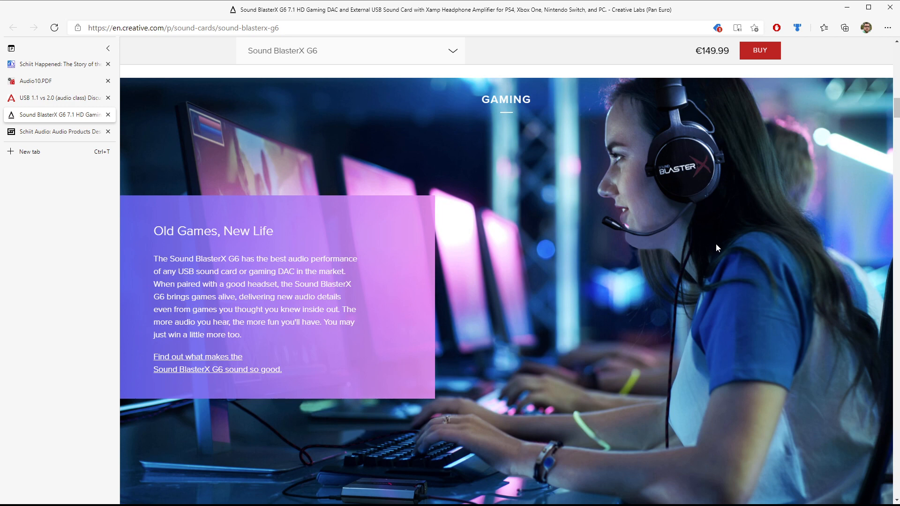
scroll("down", 3)
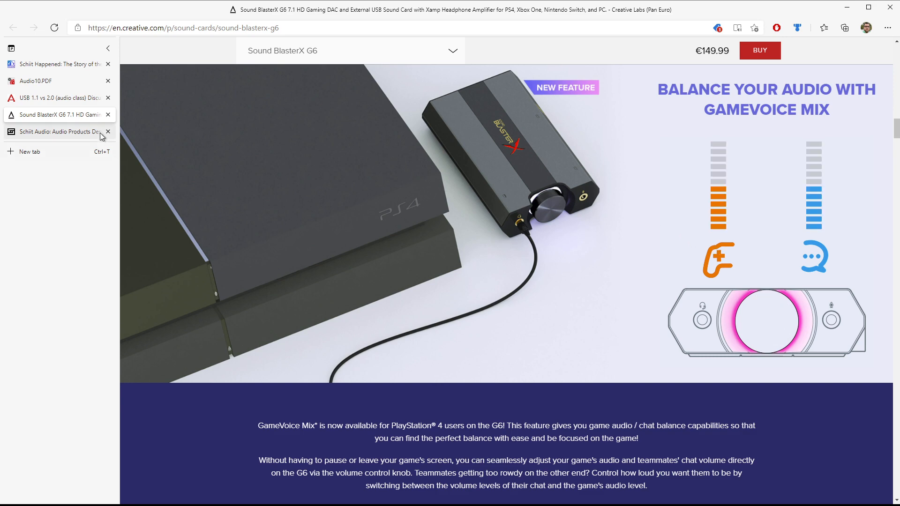
Highlight the USB Audio Class 2 (2009) heading, revisit the G6 page, then return to the Schiit Hel page.
left_click(54, 97)
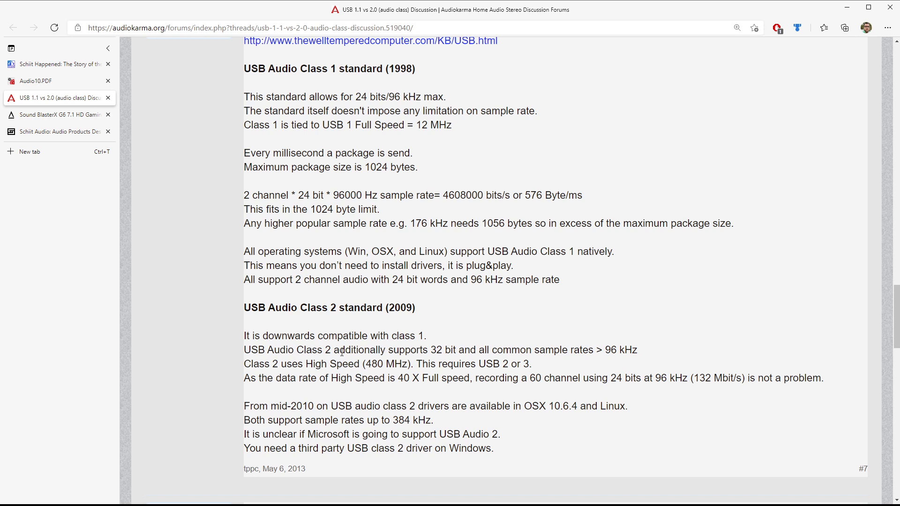
double_click(329, 308)
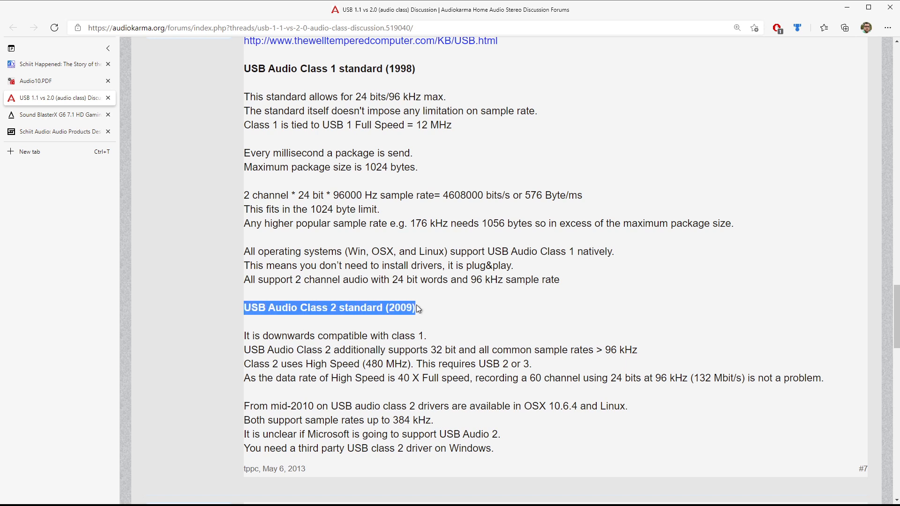
mouse_move(449, 318)
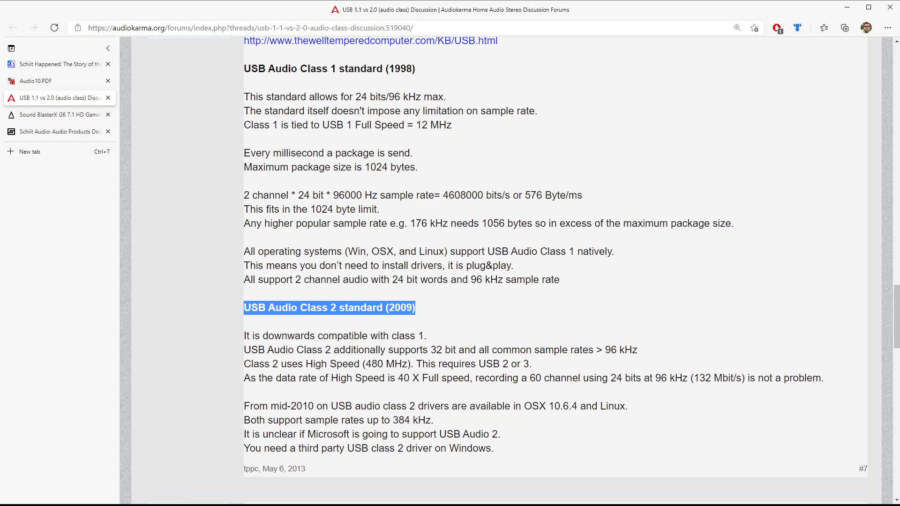
left_click(57, 114)
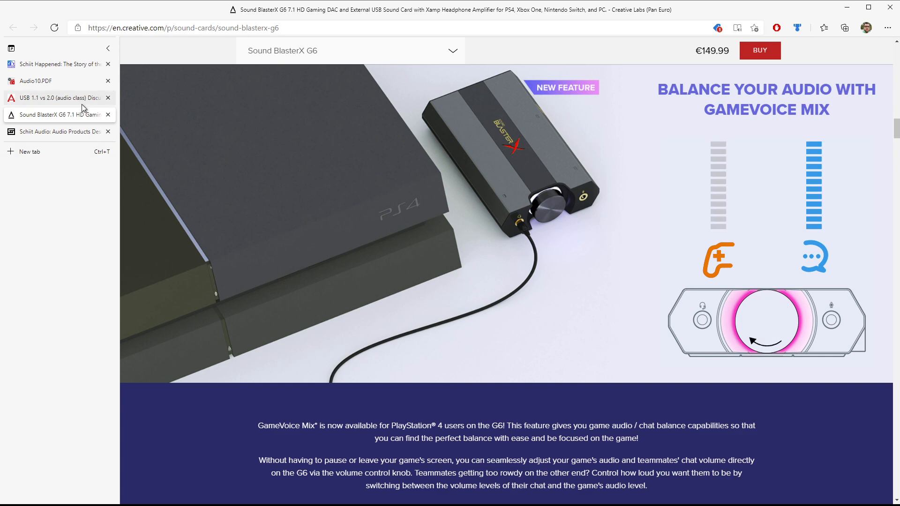
left_click(54, 98)
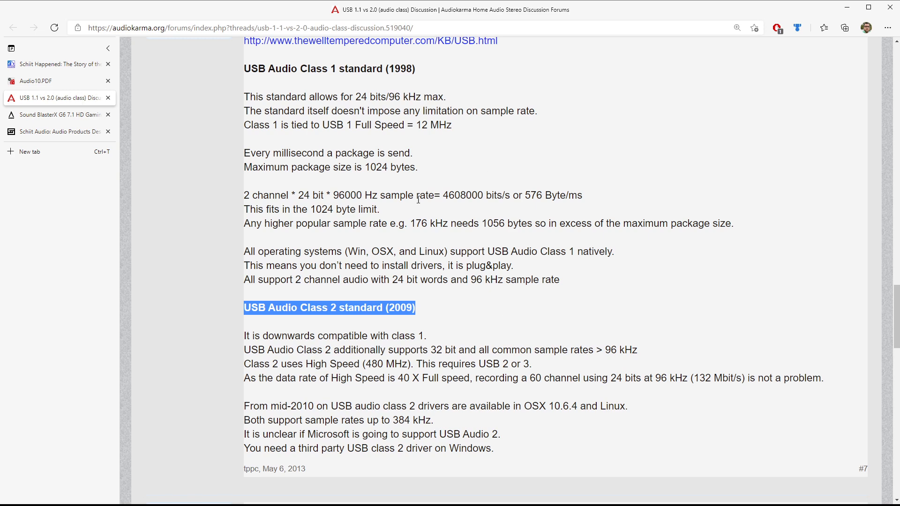
mouse_move(217, 174)
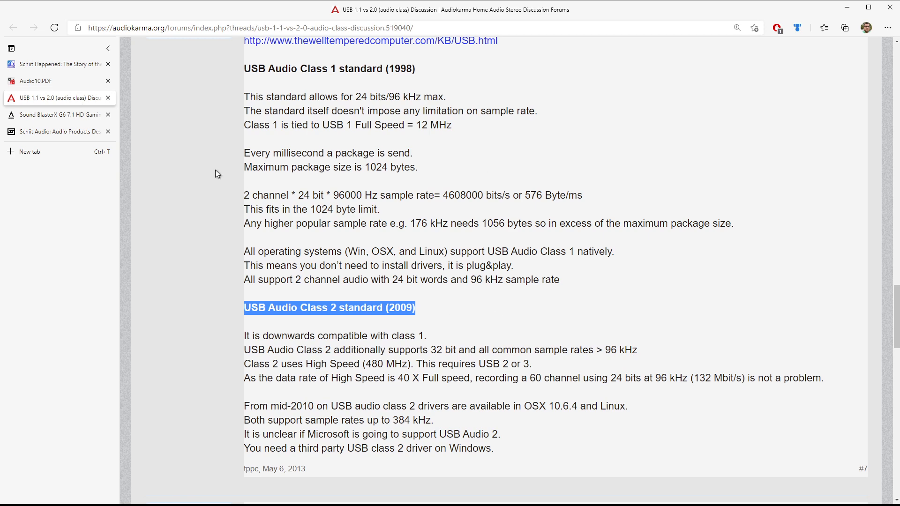
left_click(57, 131)
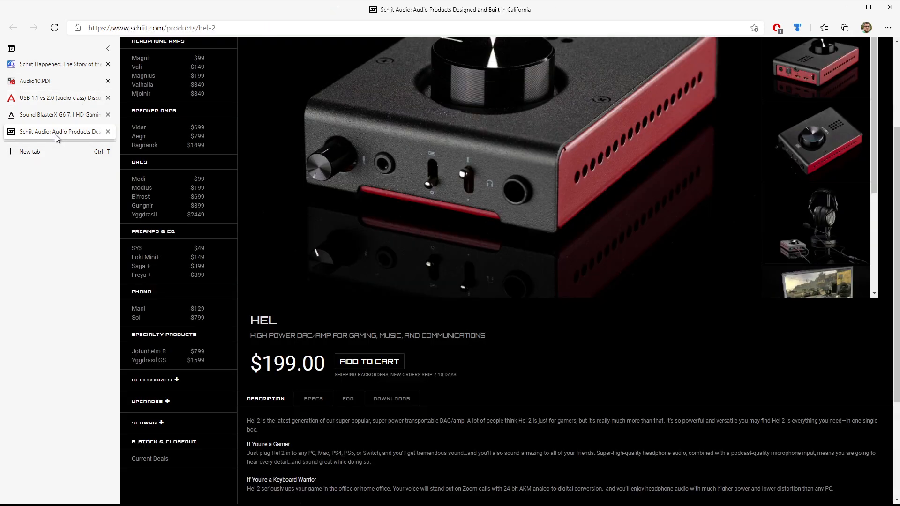
Scroll the Hel page to the top and switch to the Head-Fi Schiit Happened Chapter 4 post.
scroll("up", 3)
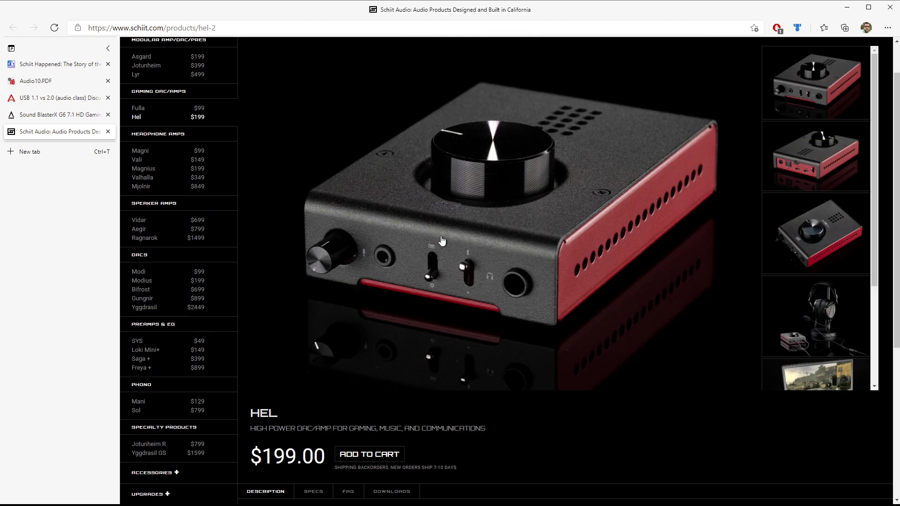
scroll("up", 3)
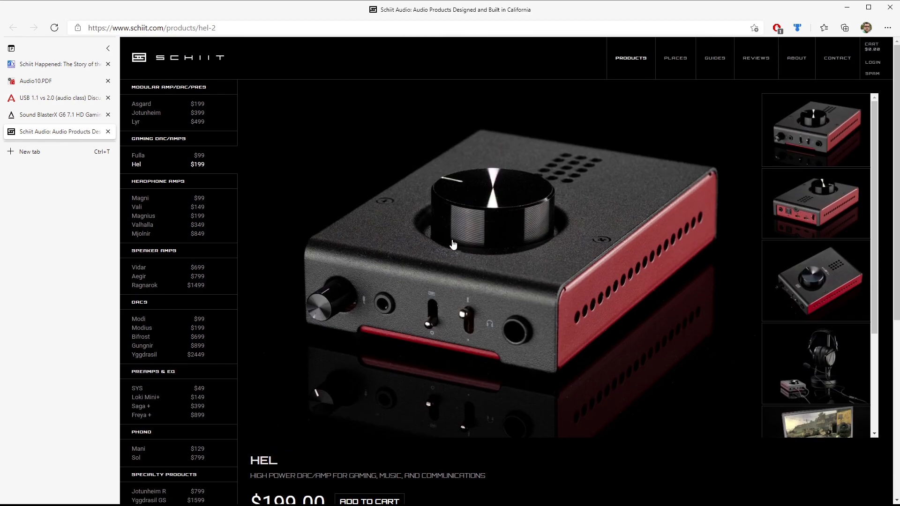
mouse_move(252, 173)
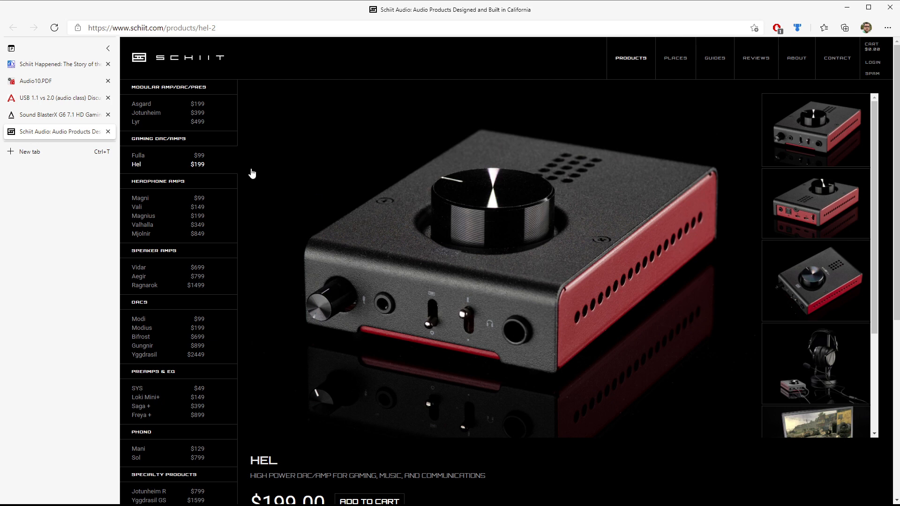
left_click(55, 64)
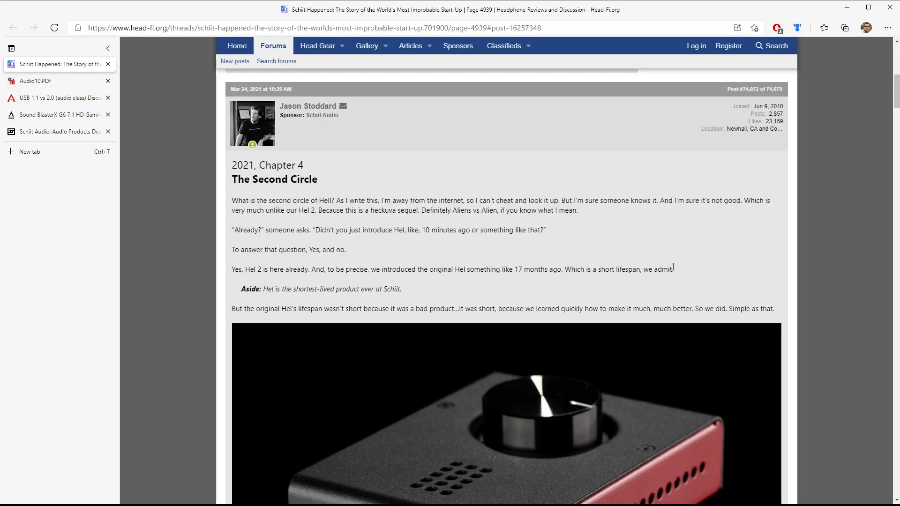
mouse_move(677, 260)
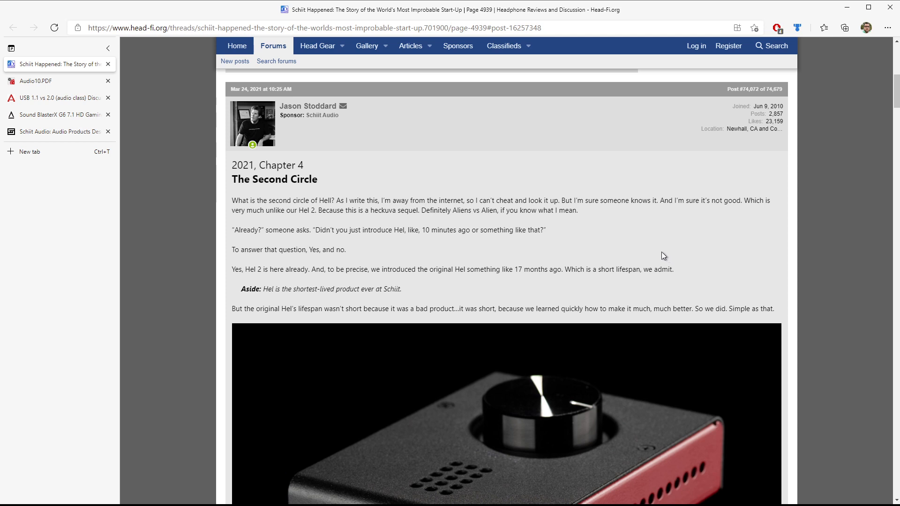
mouse_move(480, 195)
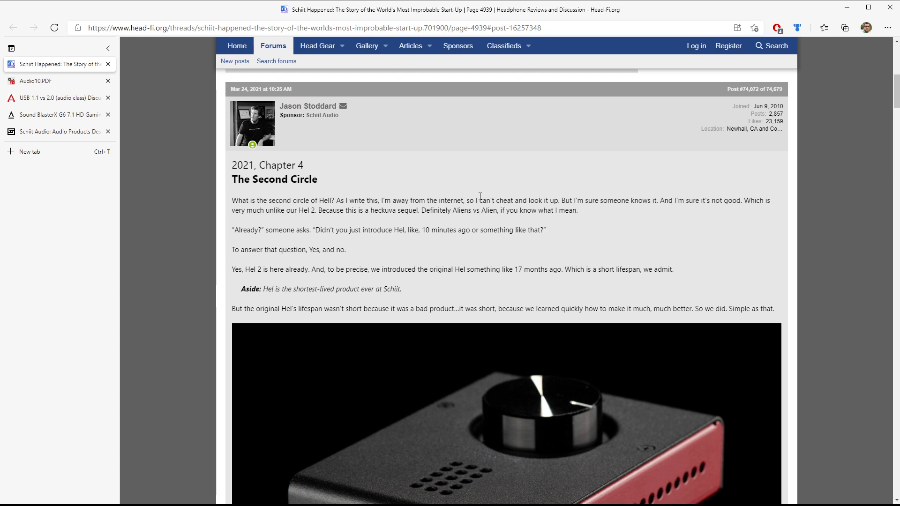
Scroll to the 'Hel 2 is here already' passage, highlighting the shortest-lived product aside above the photo.
scroll("down", 3)
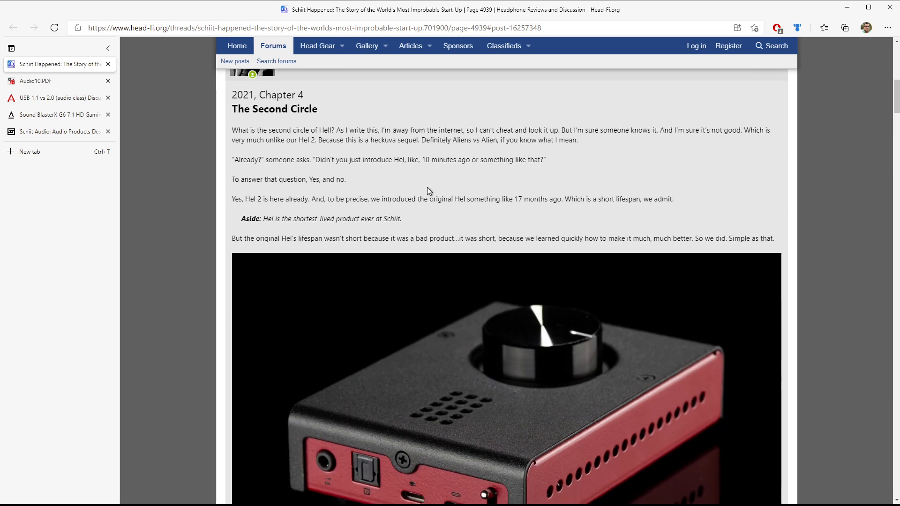
scroll("down", 3)
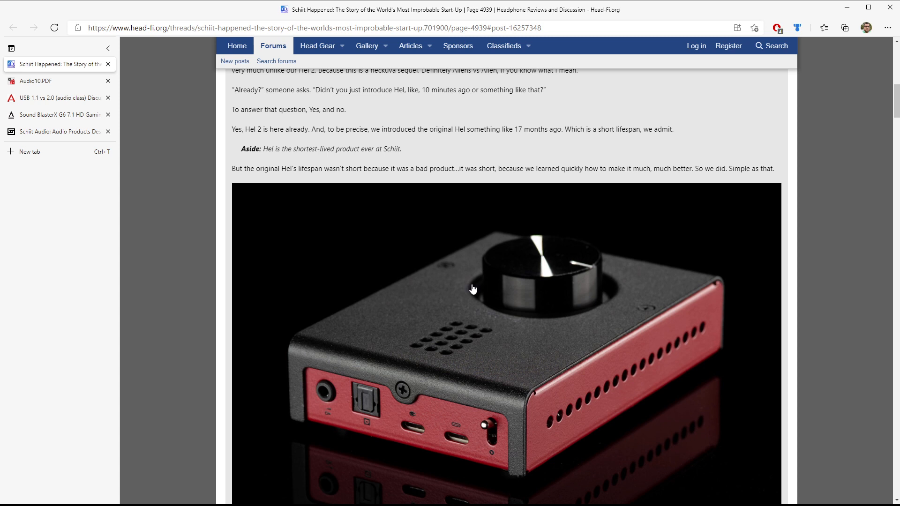
mouse_move(389, 166)
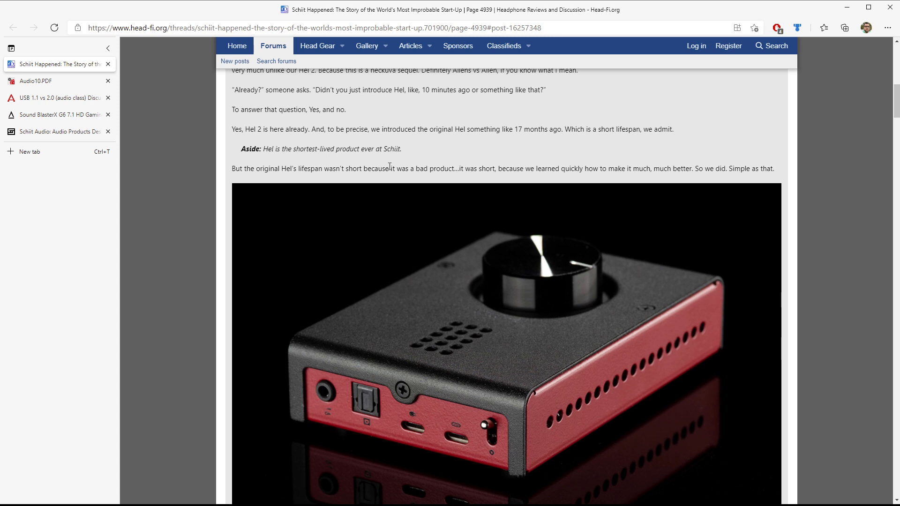
double_click(331, 149)
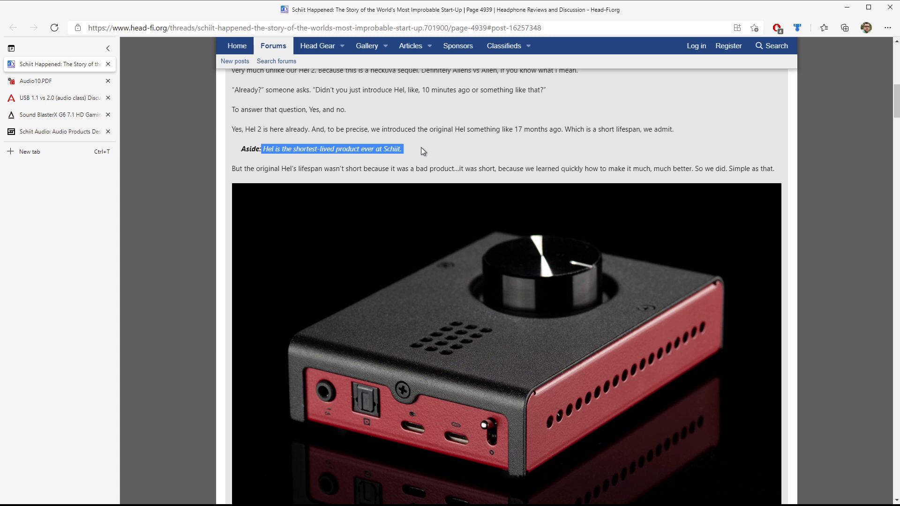
left_click(422, 150)
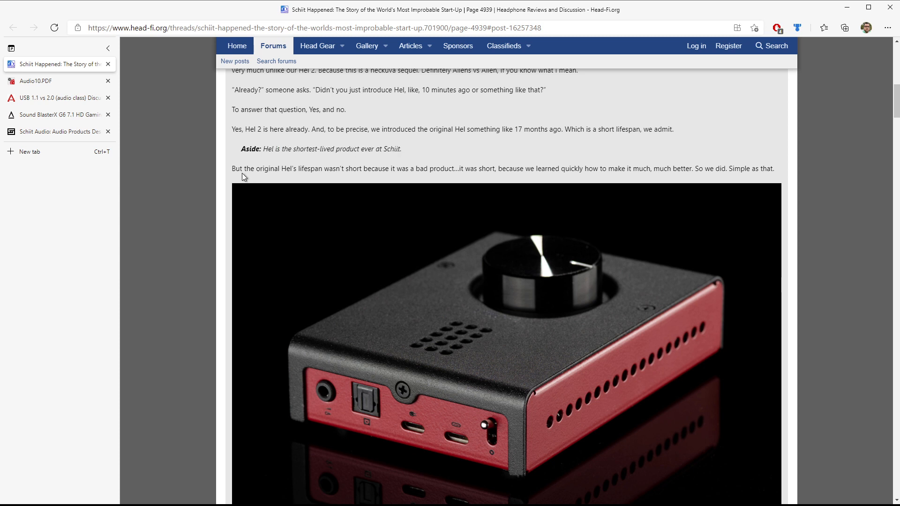
mouse_move(561, 170)
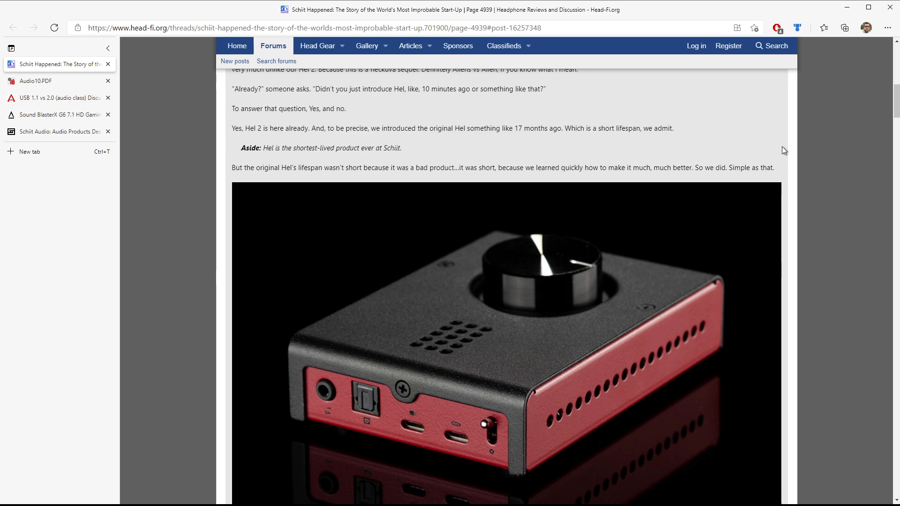
scroll("down", 3)
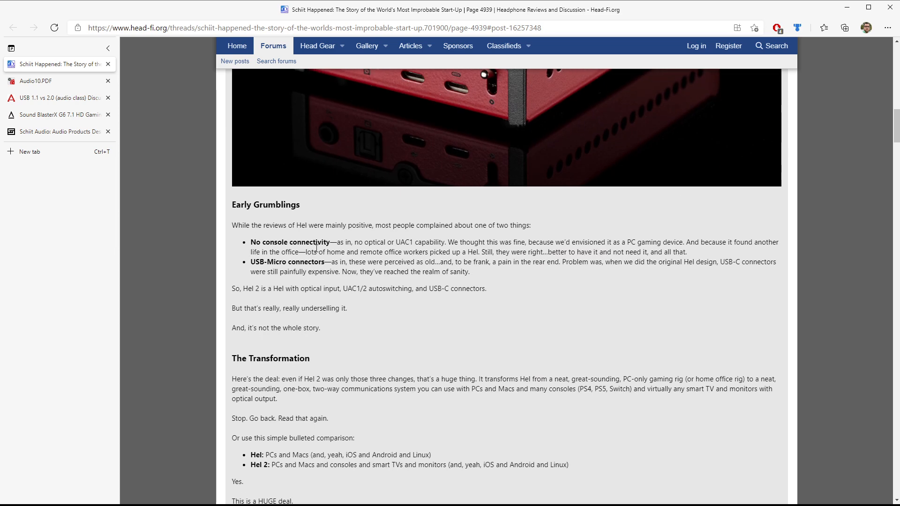
mouse_move(328, 280)
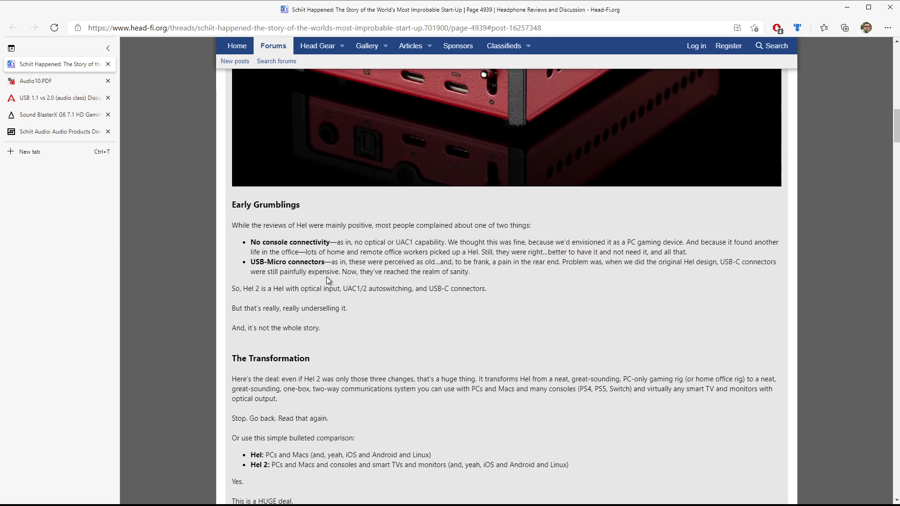
mouse_move(239, 224)
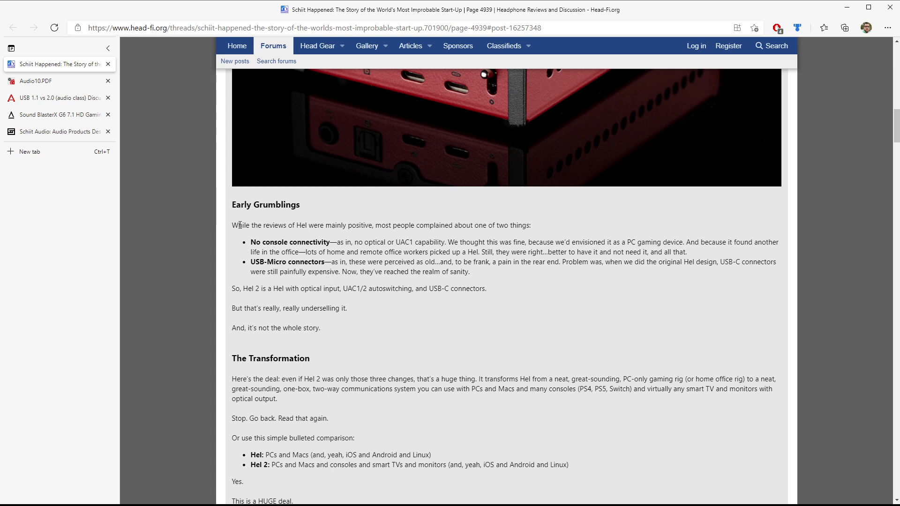
mouse_move(346, 245)
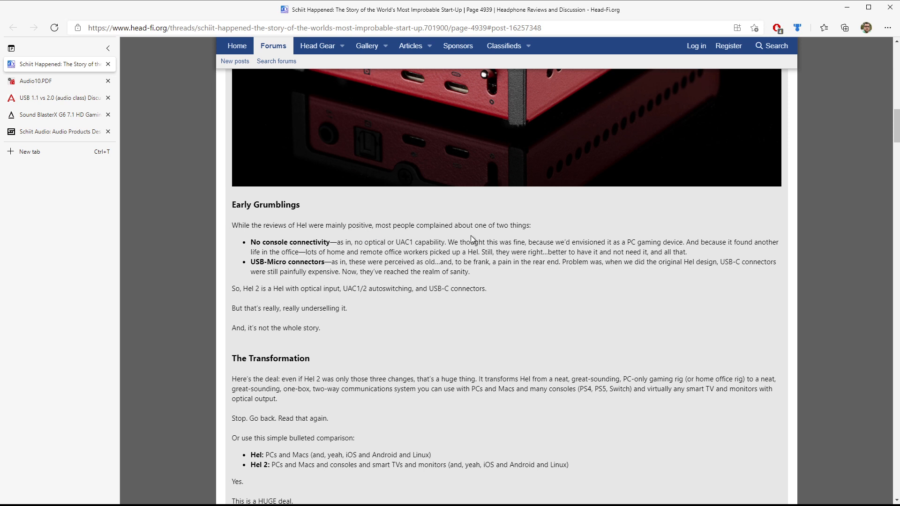
mouse_move(574, 246)
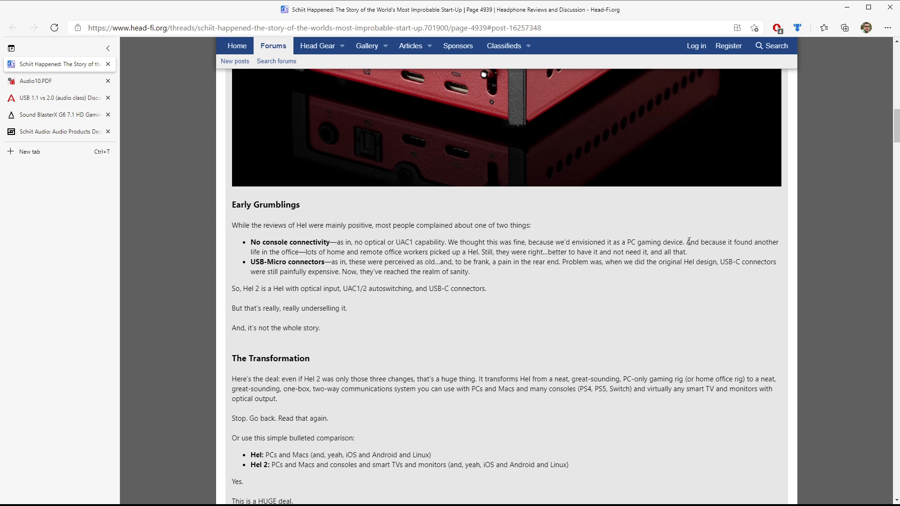
mouse_move(334, 249)
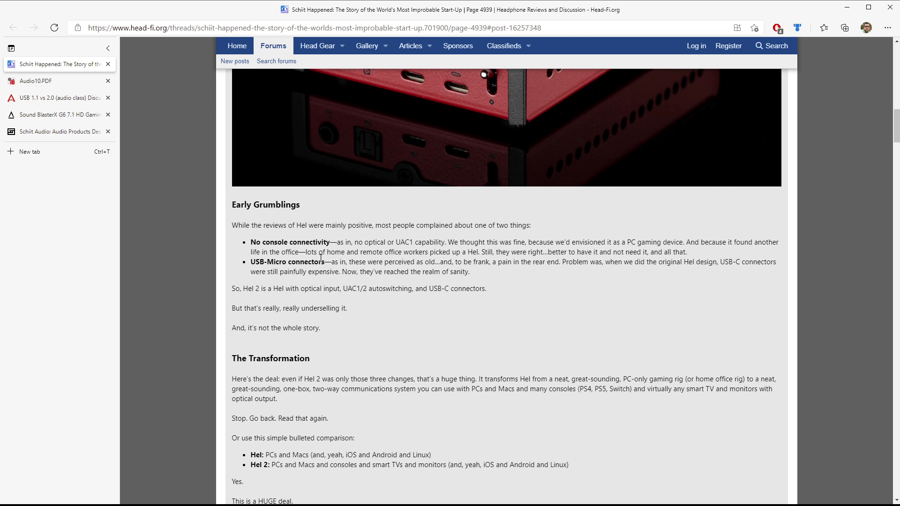
mouse_move(438, 255)
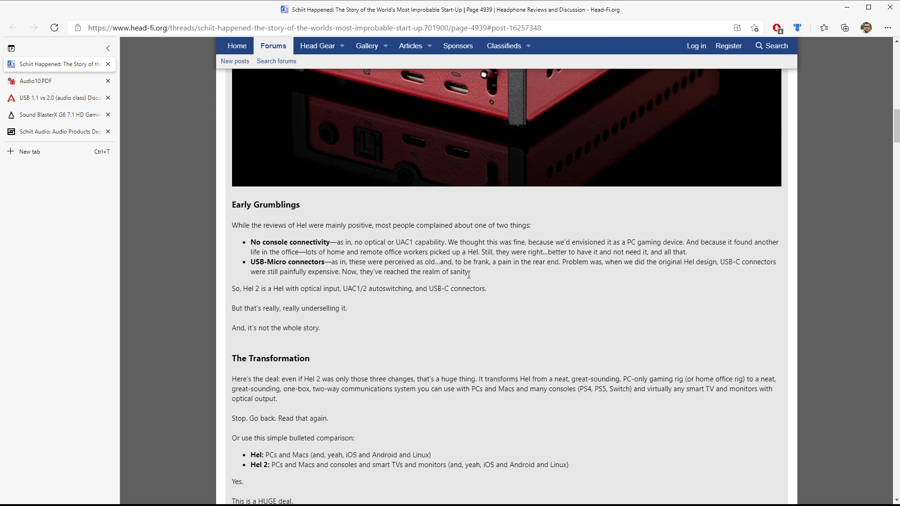
mouse_move(271, 300)
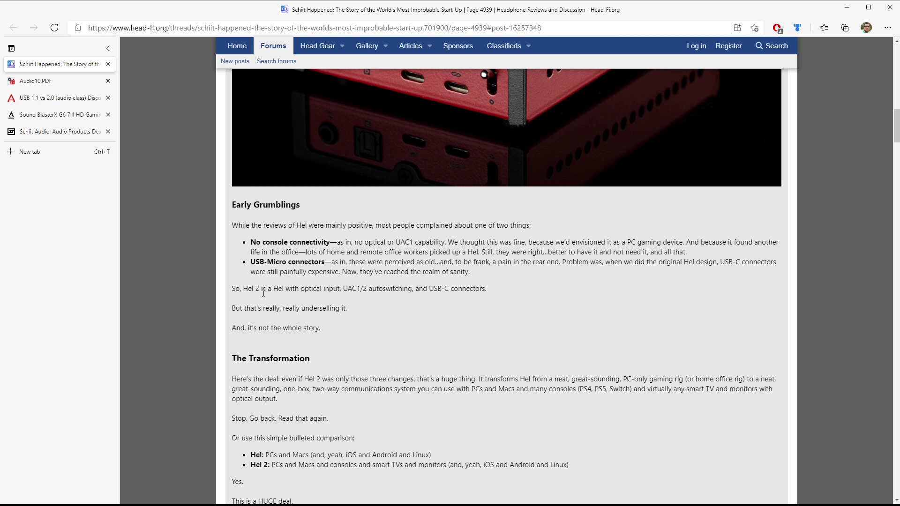
mouse_move(298, 291)
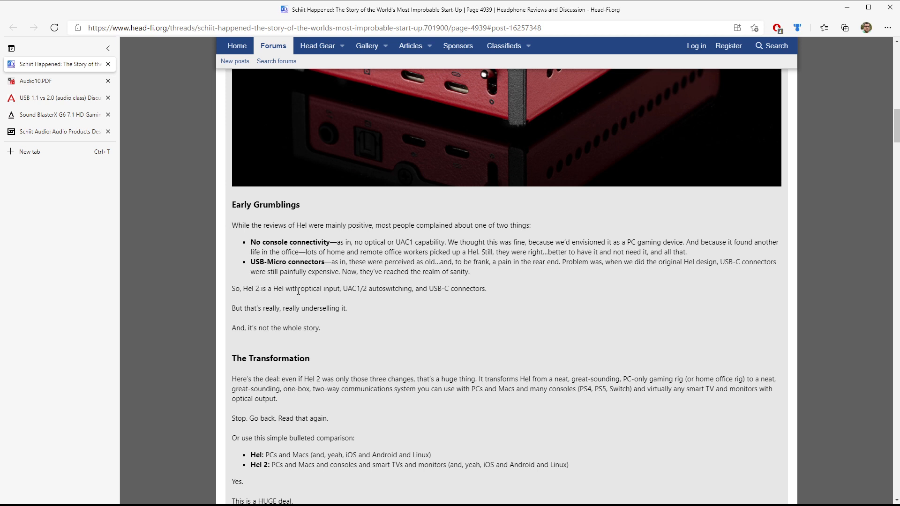
double_click(319, 288)
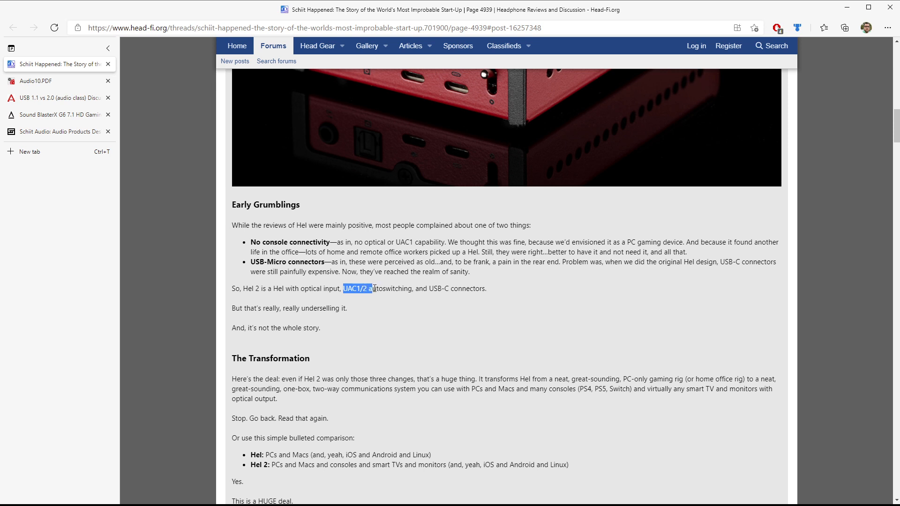
left_click(457, 290)
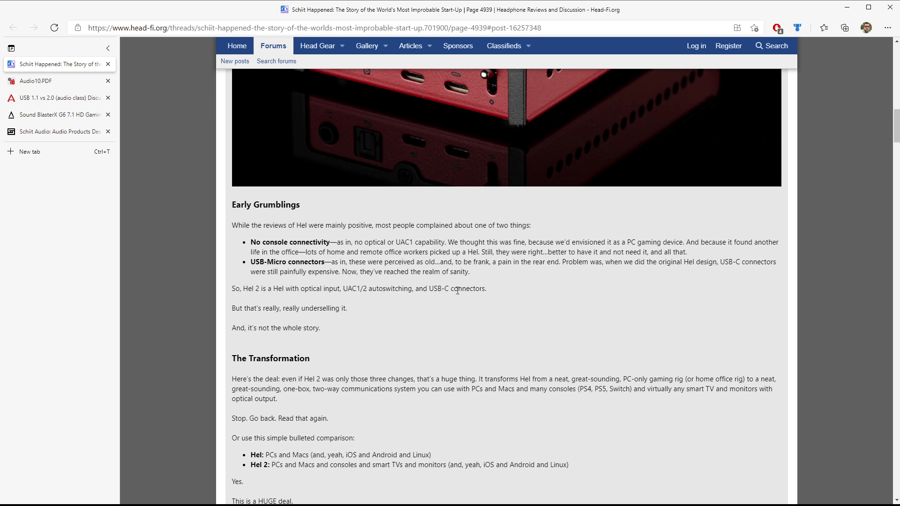
mouse_move(523, 280)
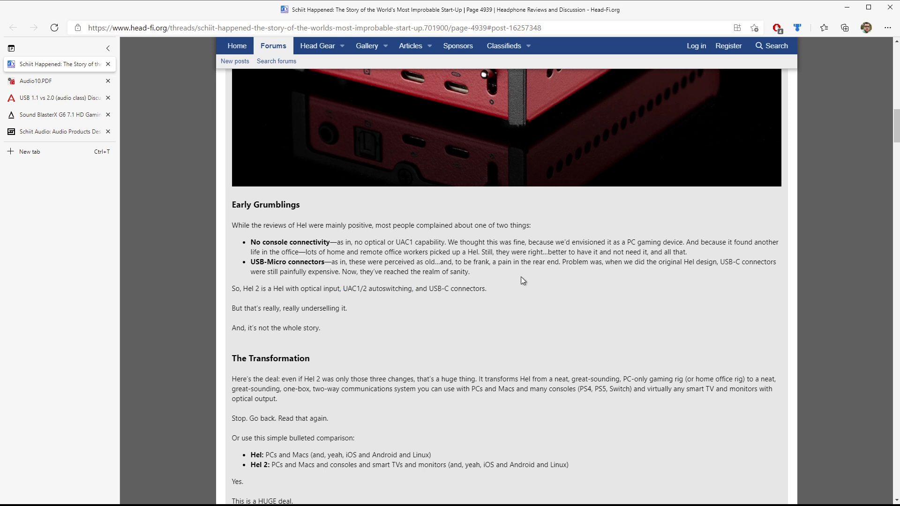
scroll("up", 3)
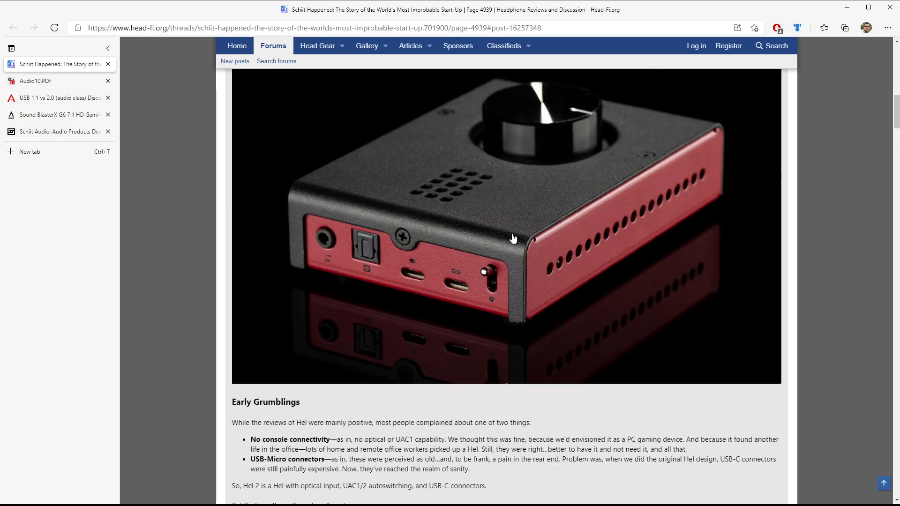
scroll("up", 3)
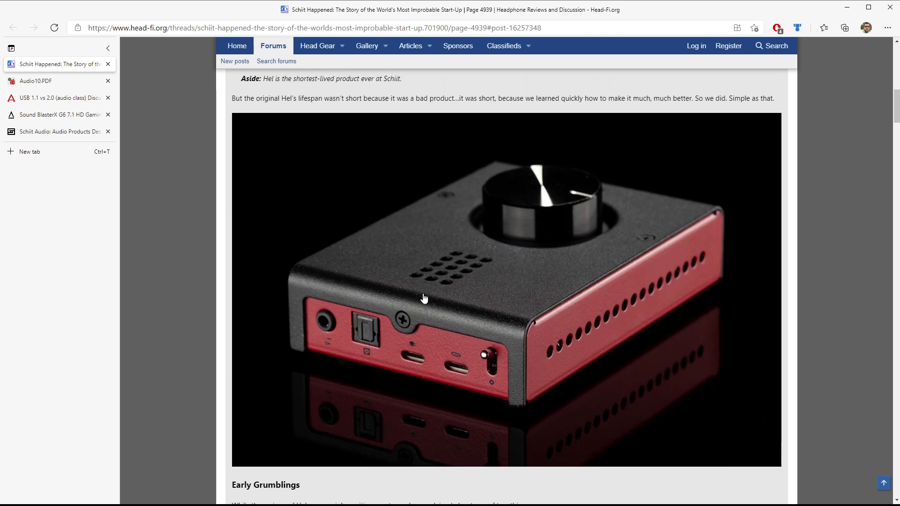
mouse_move(726, 389)
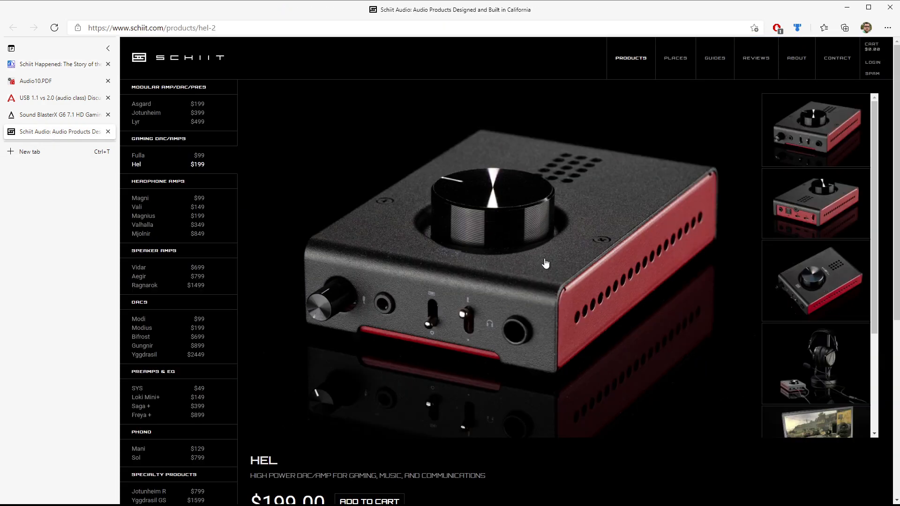
mouse_move(798, 249)
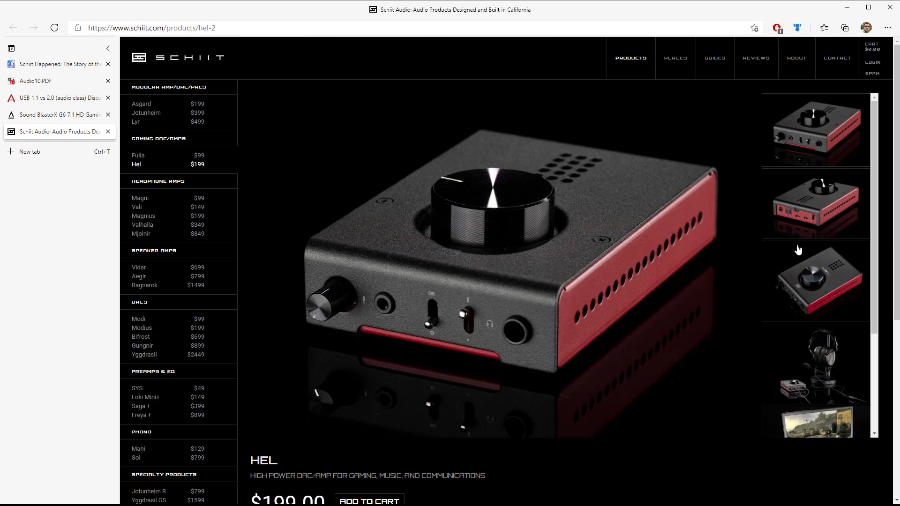
Scroll through the Hel 2 photo gallery and description and back to the top.
scroll("down", 3)
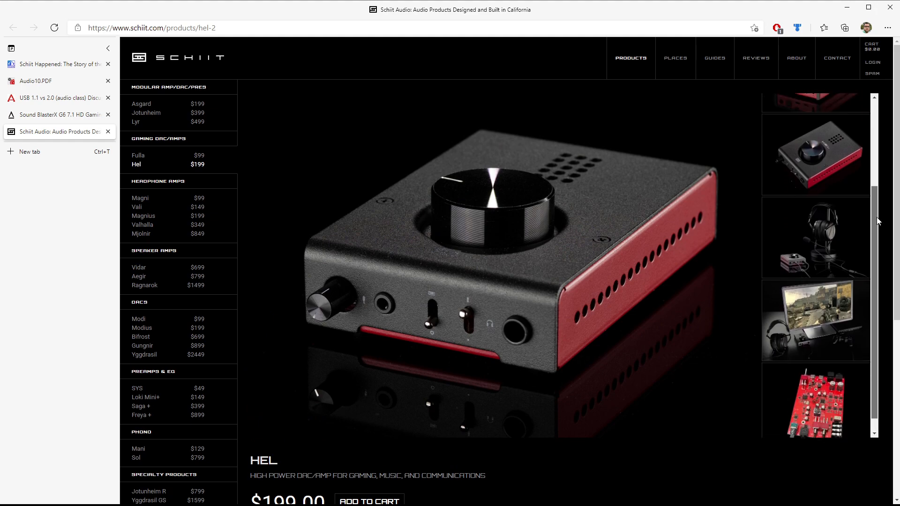
scroll("down", 3)
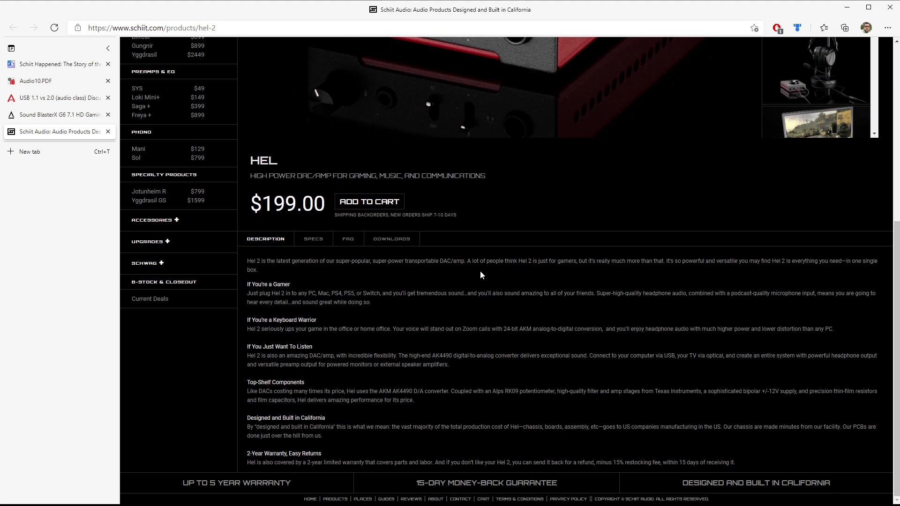
scroll("up", 3)
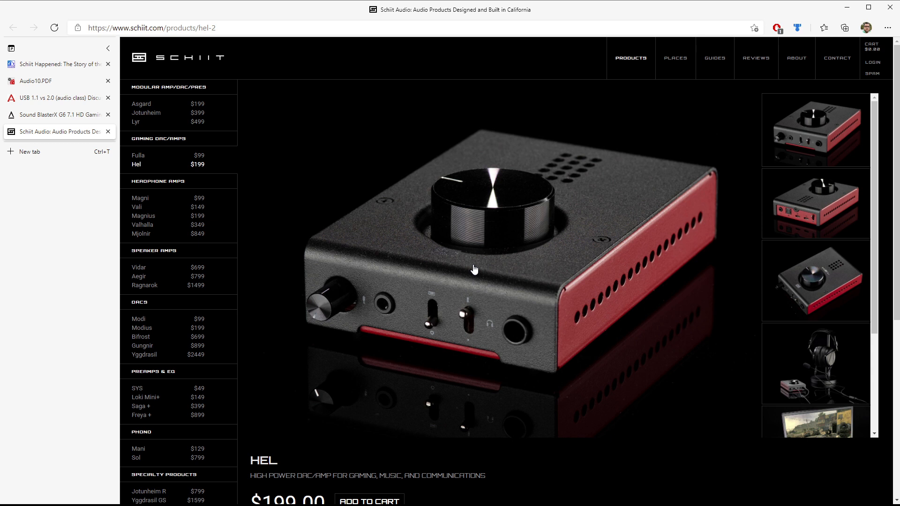
mouse_move(663, 106)
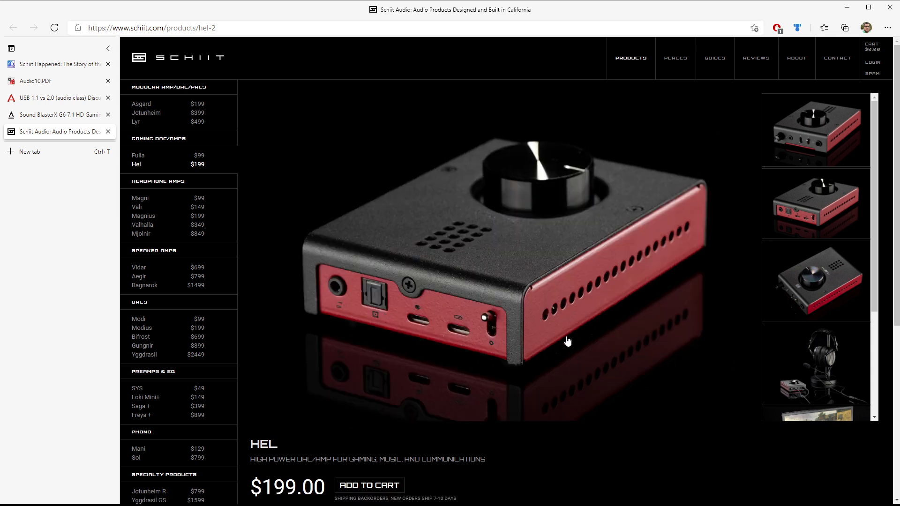
mouse_move(649, 343)
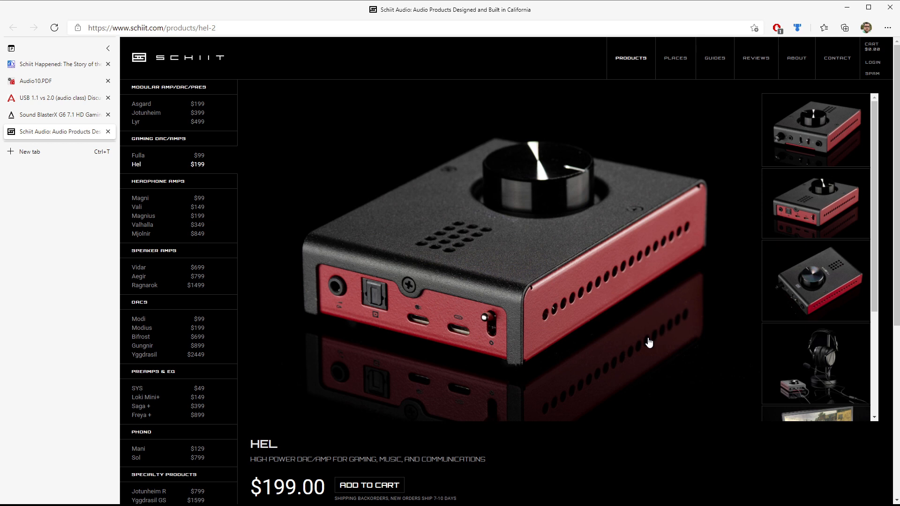
mouse_move(697, 346)
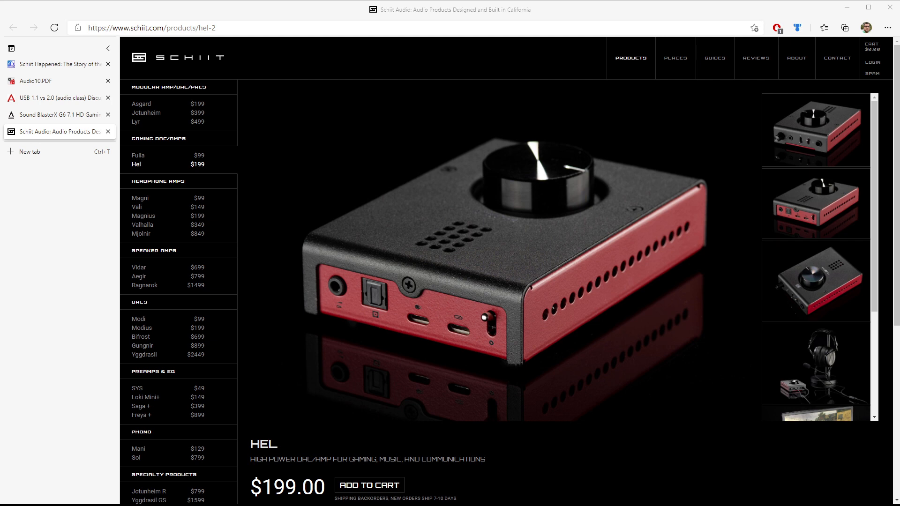
View the Hel 2 rear-view photo with its inputs, returning to the front view.
left_click(815, 129)
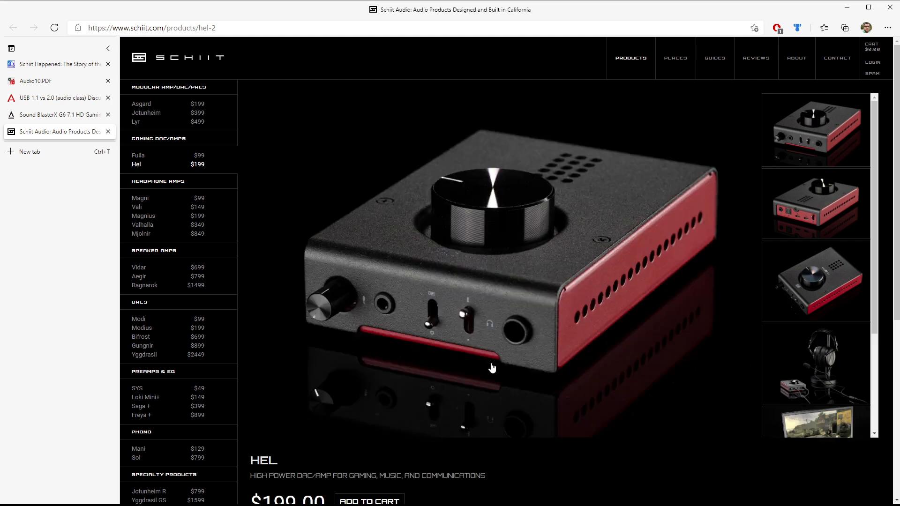
mouse_move(378, 310)
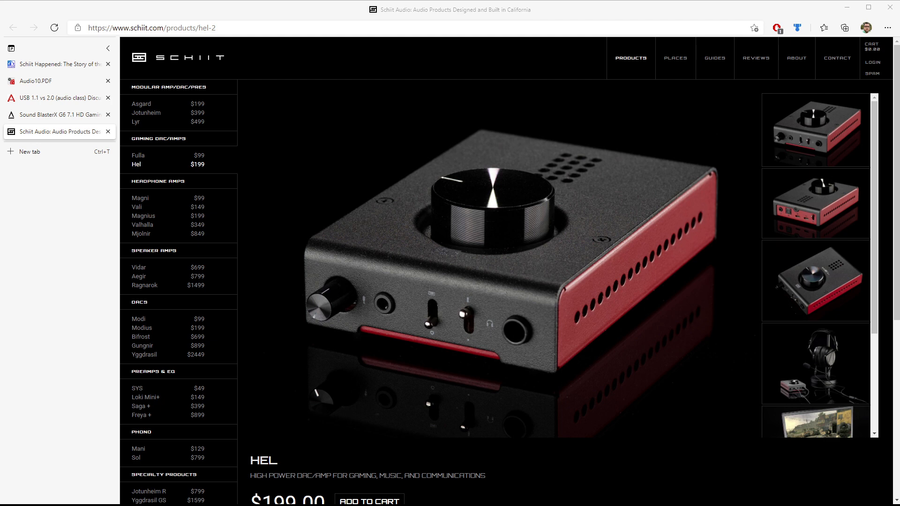
View the Audio10.PDF contributors page, briefly select the Microsoft Corporation entry, then return to the Audiokarma thread.
left_click(52, 81)
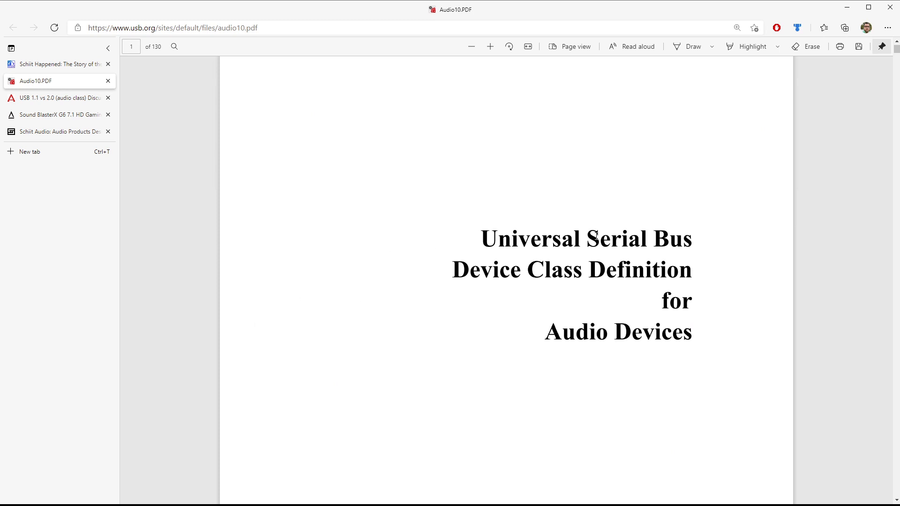
mouse_move(722, 247)
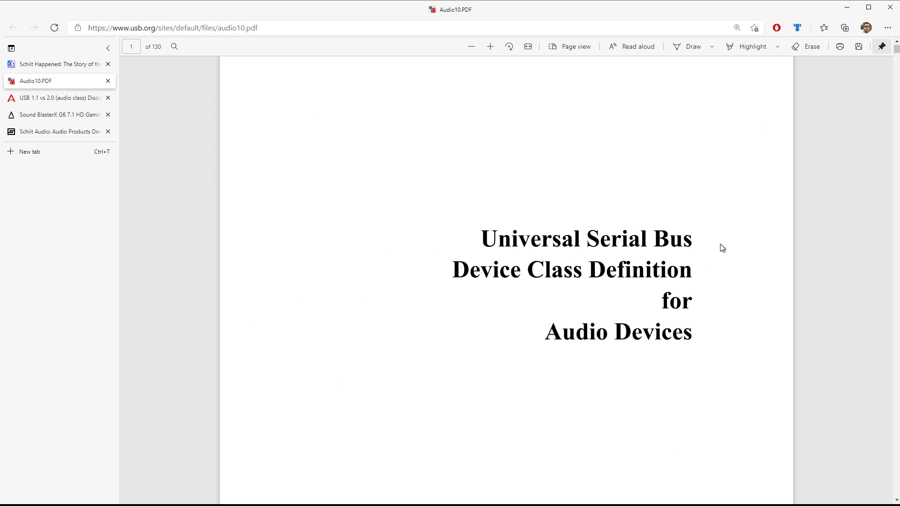
scroll("down", 3)
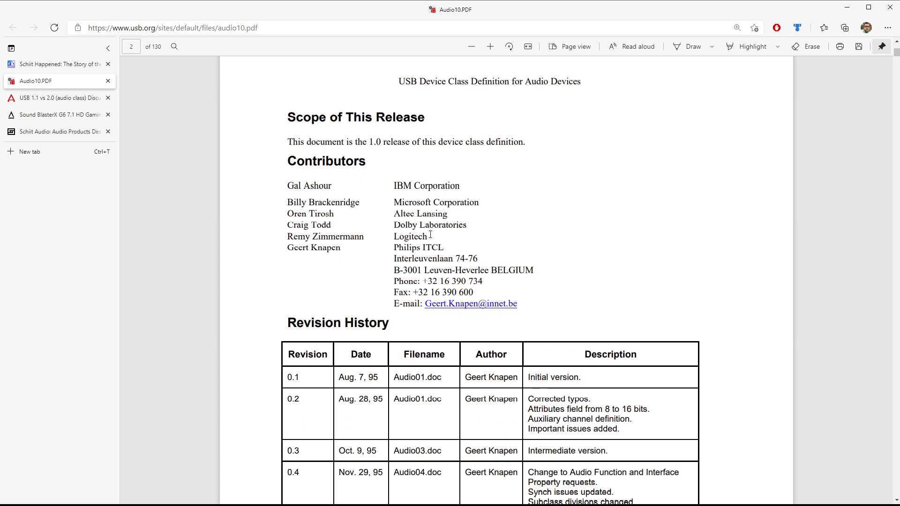
double_click(436, 202)
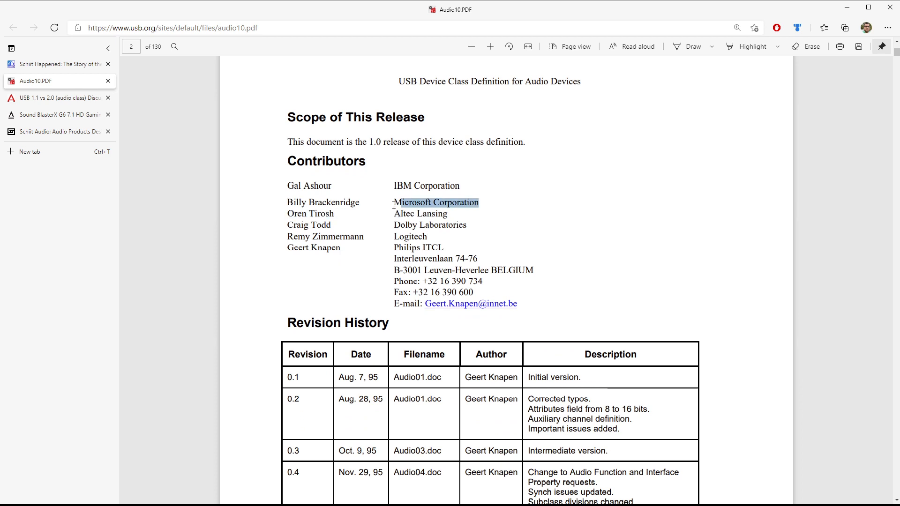
left_click(363, 187)
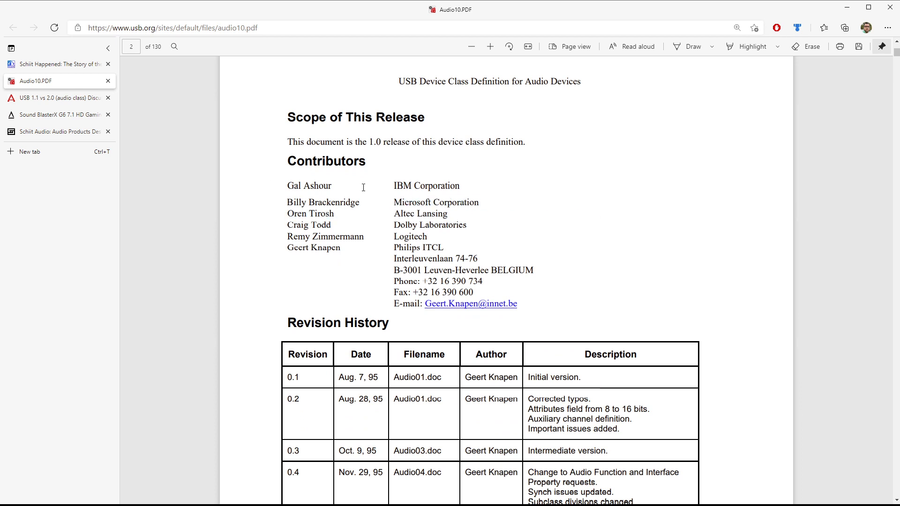
left_click(58, 97)
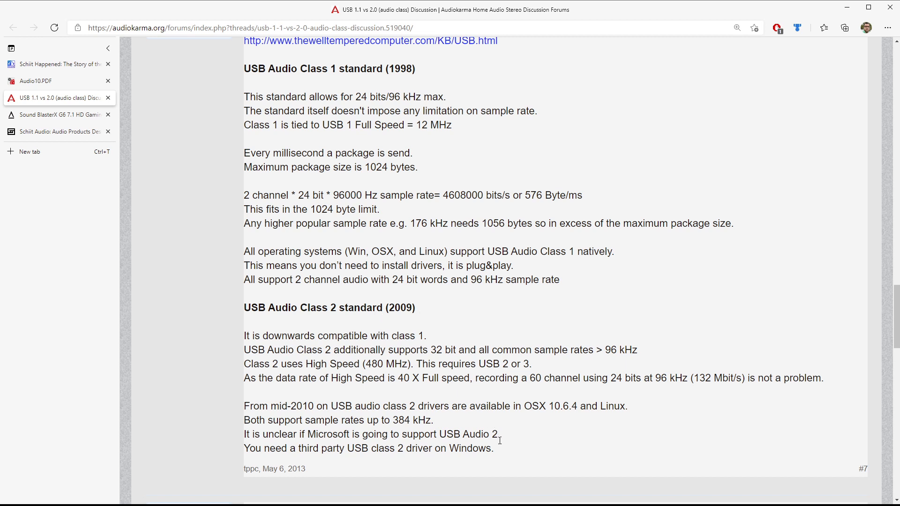
triple_click(367, 448)
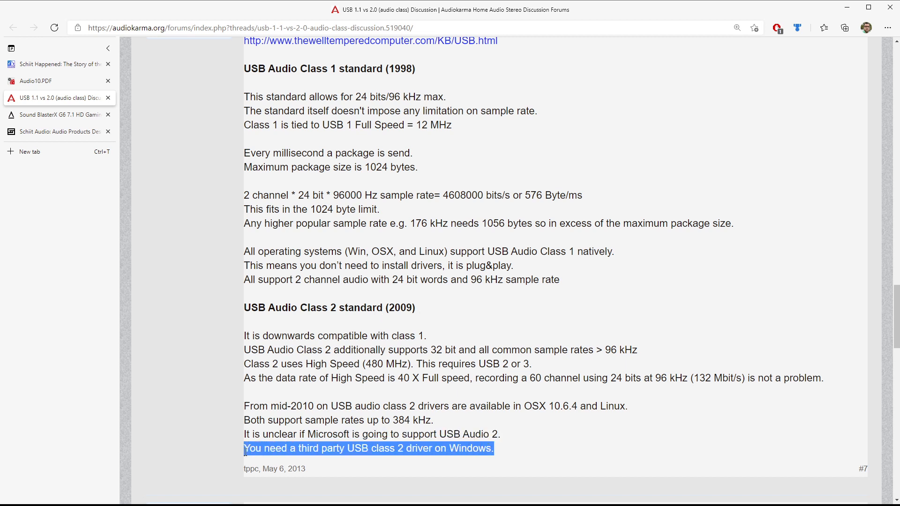
mouse_move(653, 434)
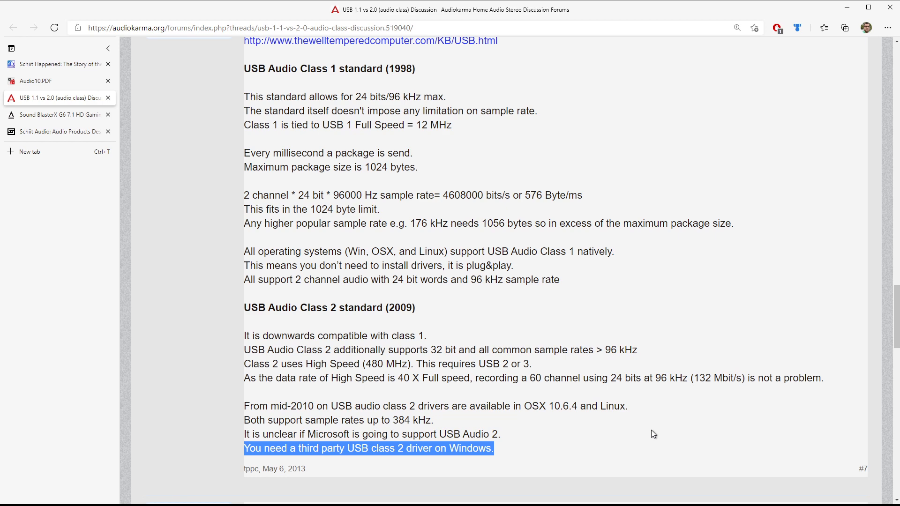
left_click(591, 372)
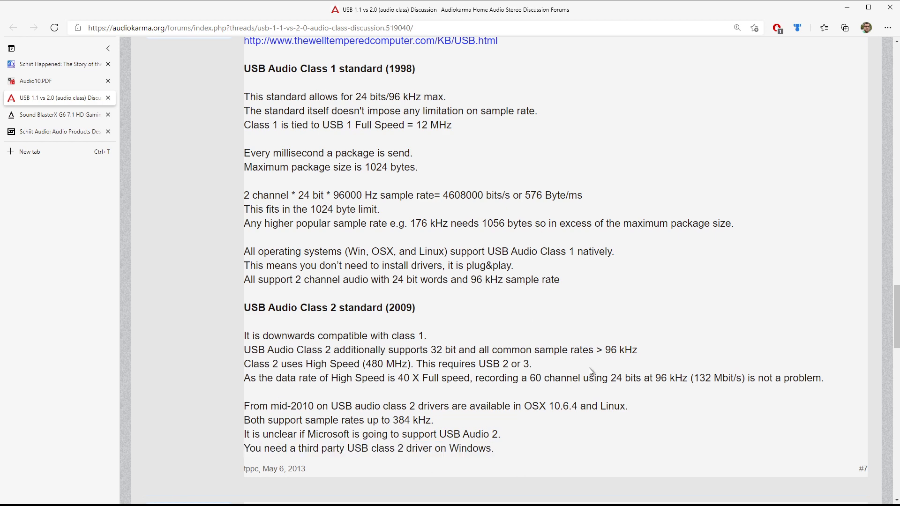
mouse_move(54, 132)
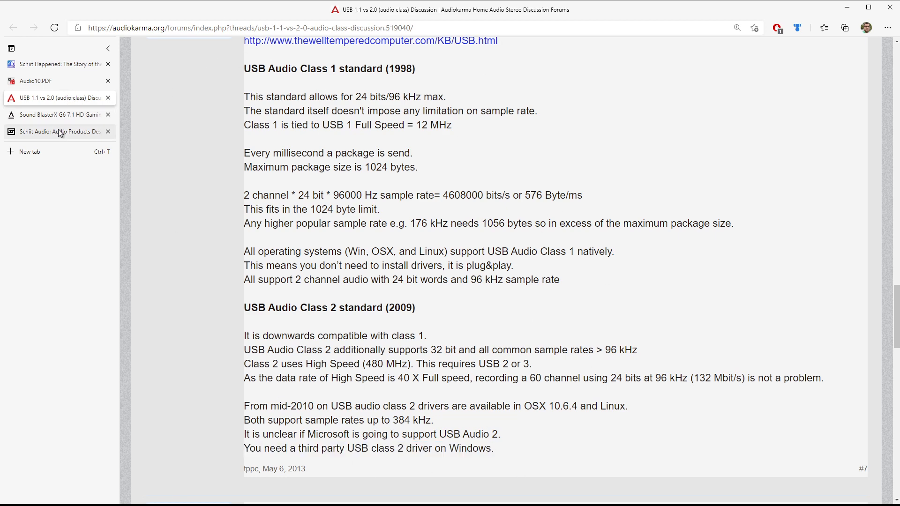
Revisit the Schiit Hel page down to its $199.00 price and Description, then return to the Schiit Happened thread.
left_click(58, 131)
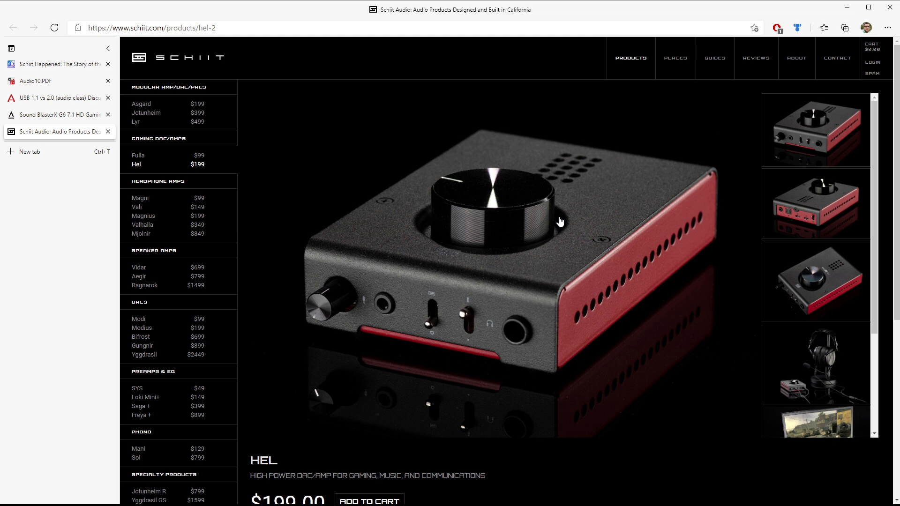
scroll("down", 3)
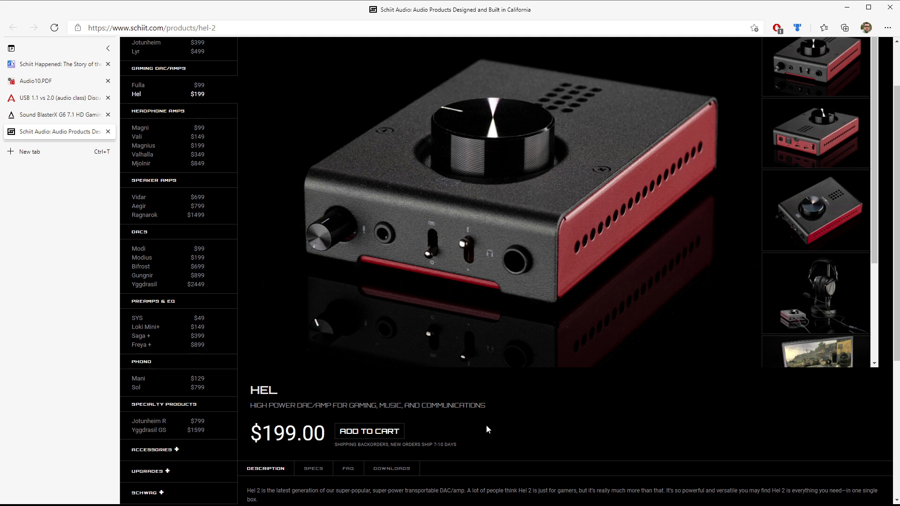
left_click(54, 63)
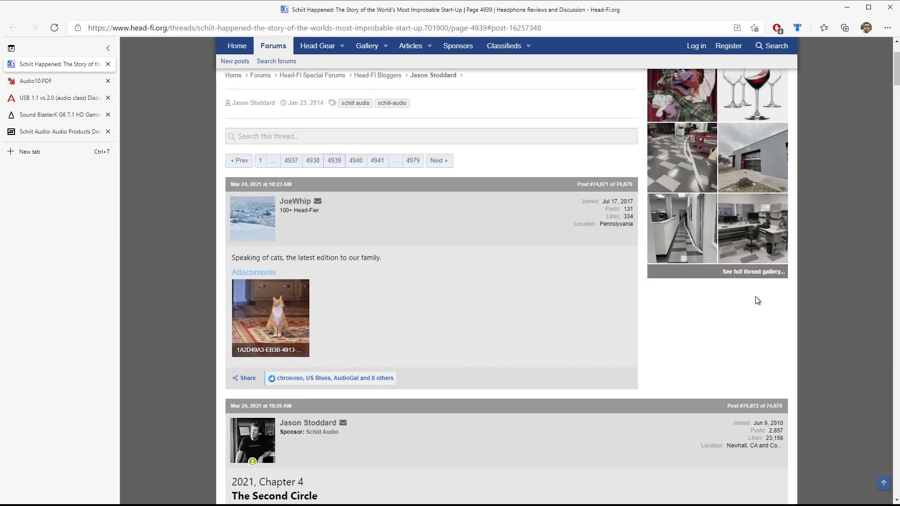
Scroll through Jason Stoddard's Chapter 4 Hel 2 post to its end and back to the red-sided Hel 2 photo.
scroll("up", 3)
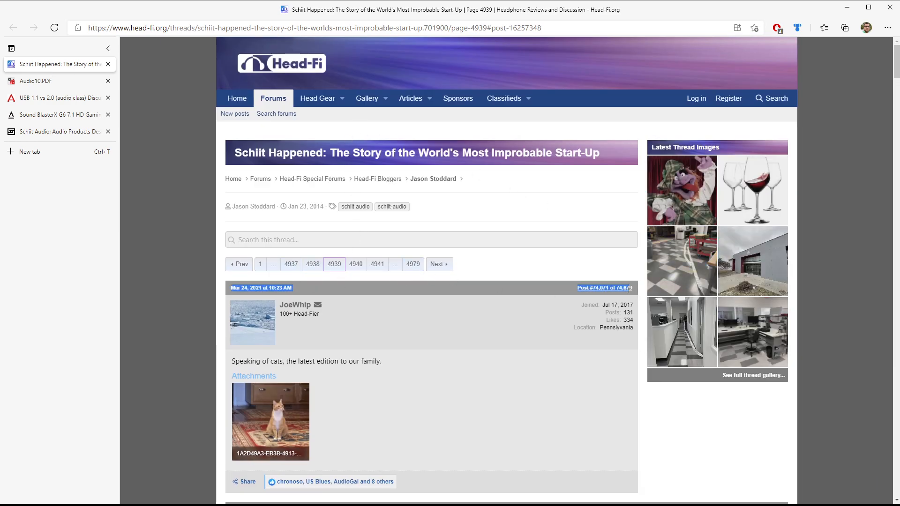
mouse_move(614, 266)
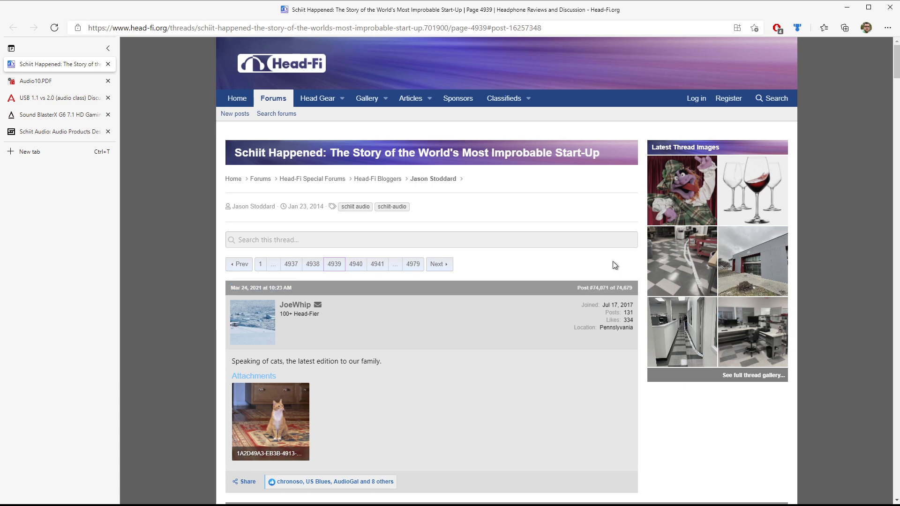
mouse_move(581, 285)
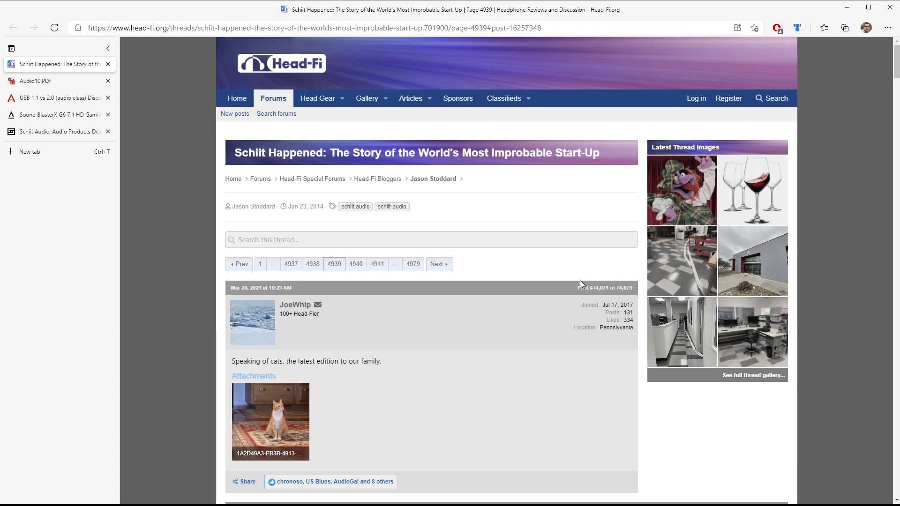
scroll("down", 3)
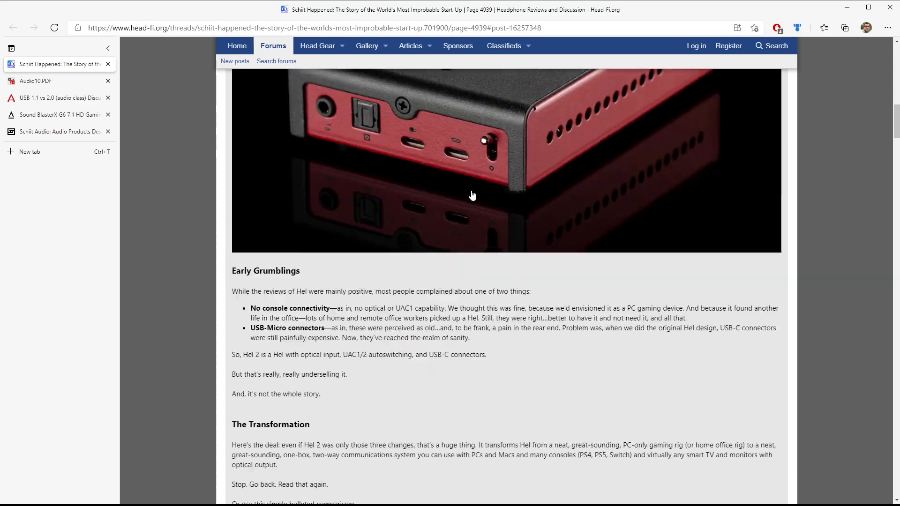
scroll("down", 3)
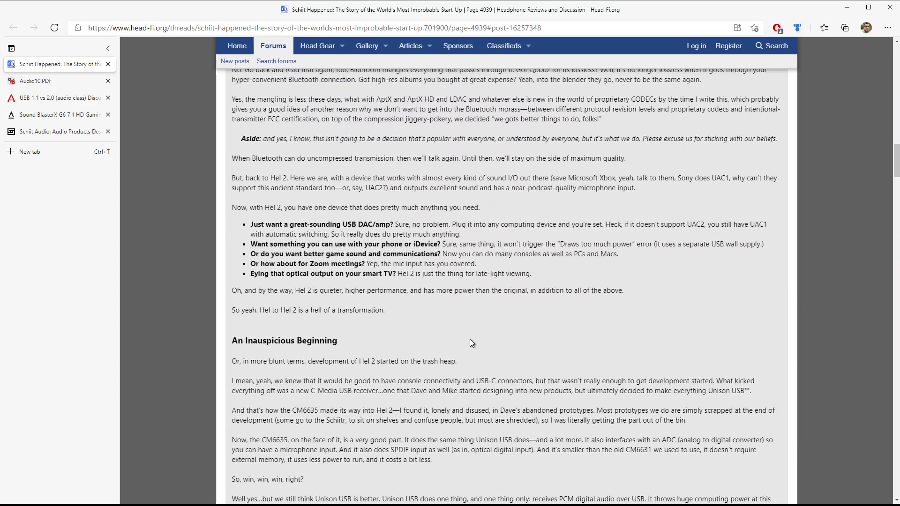
scroll("down", 3)
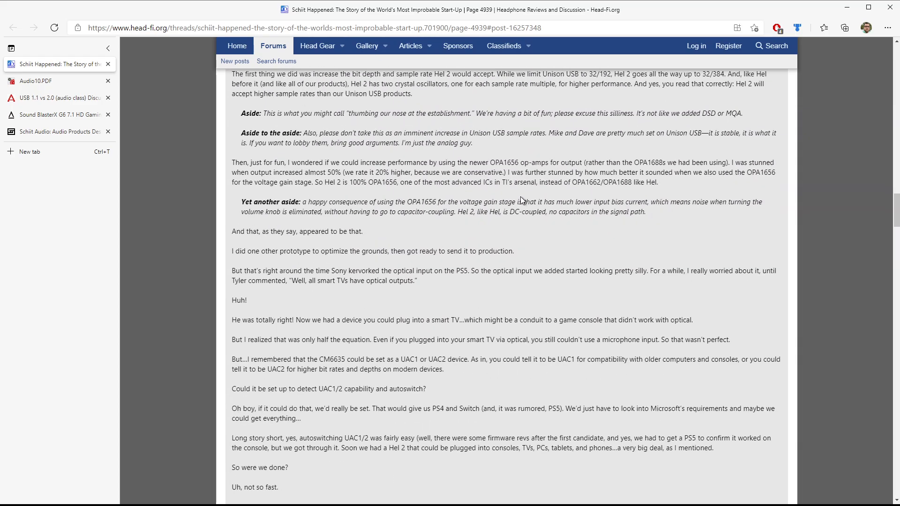
scroll("down", 3)
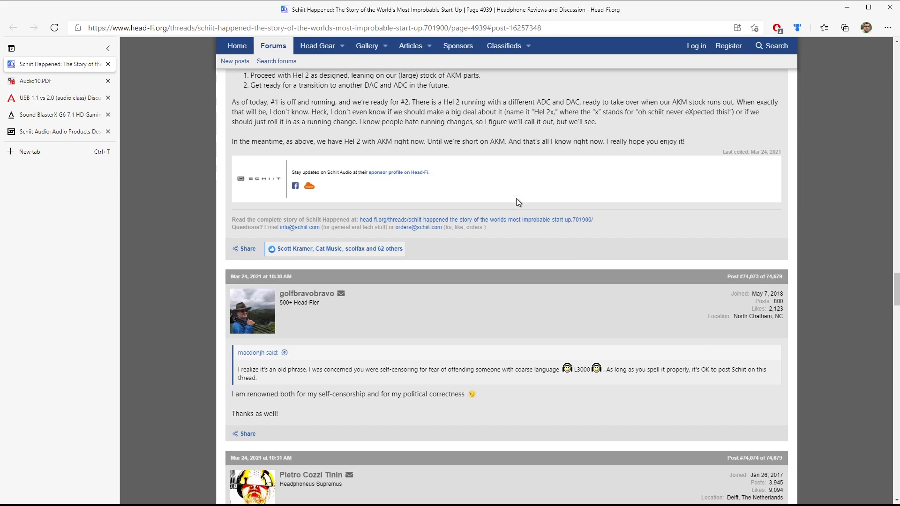
scroll("up", 3)
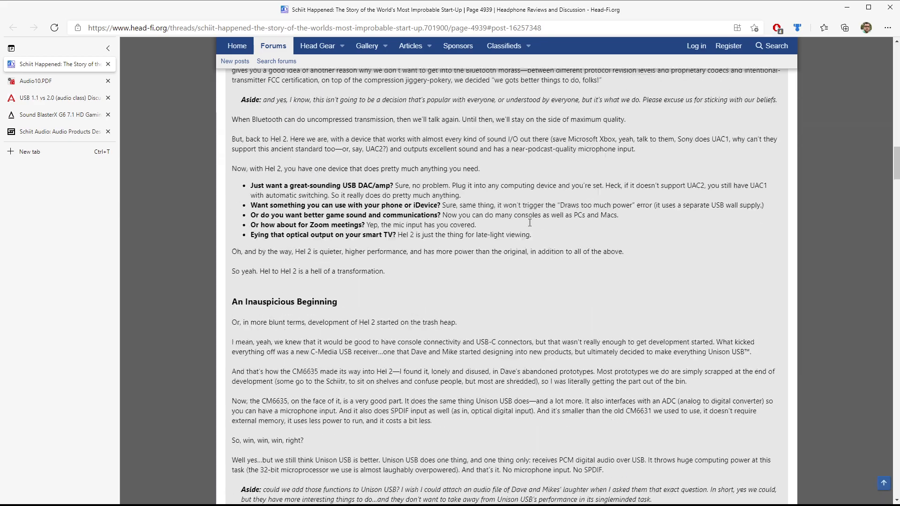
scroll("down", 3)
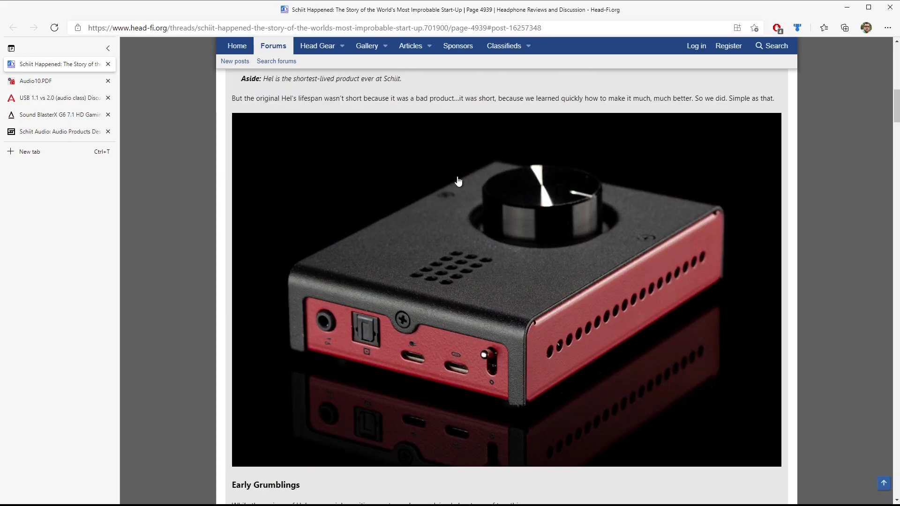